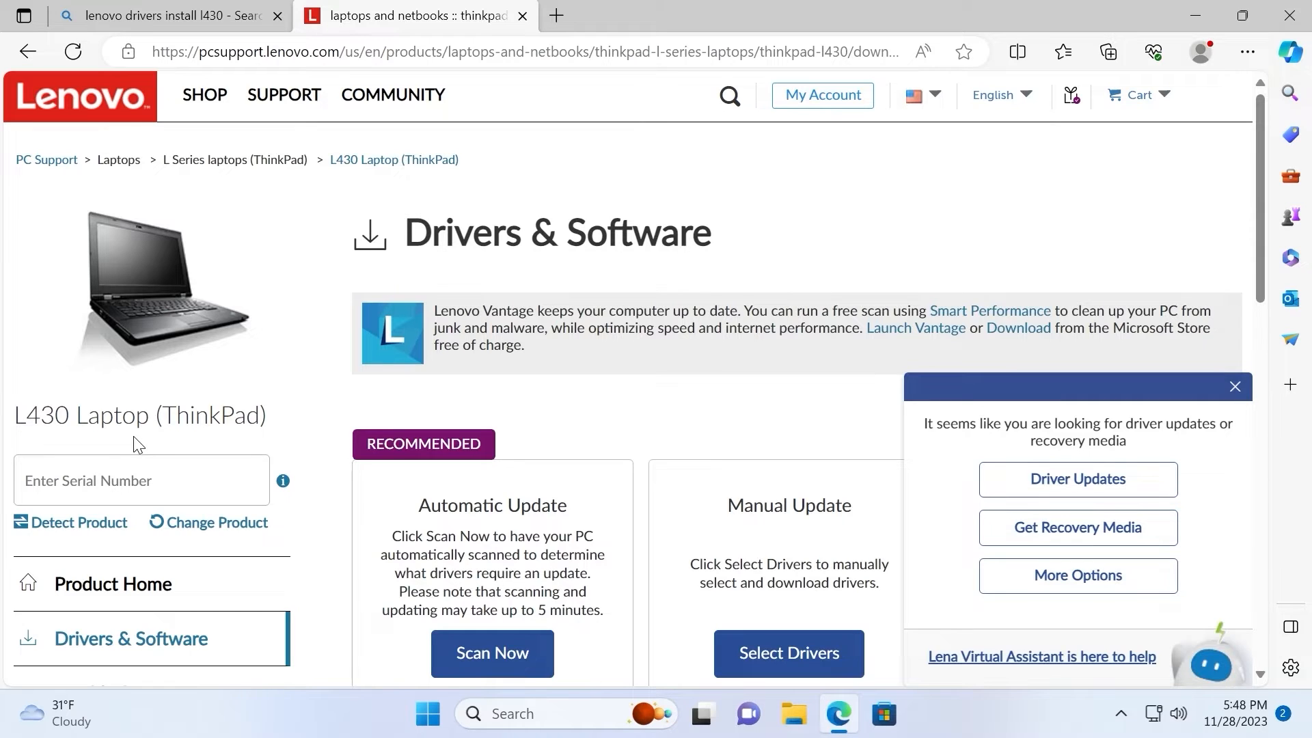
Open a new browser tab and search for 'dell 6440'.
click(123, 480)
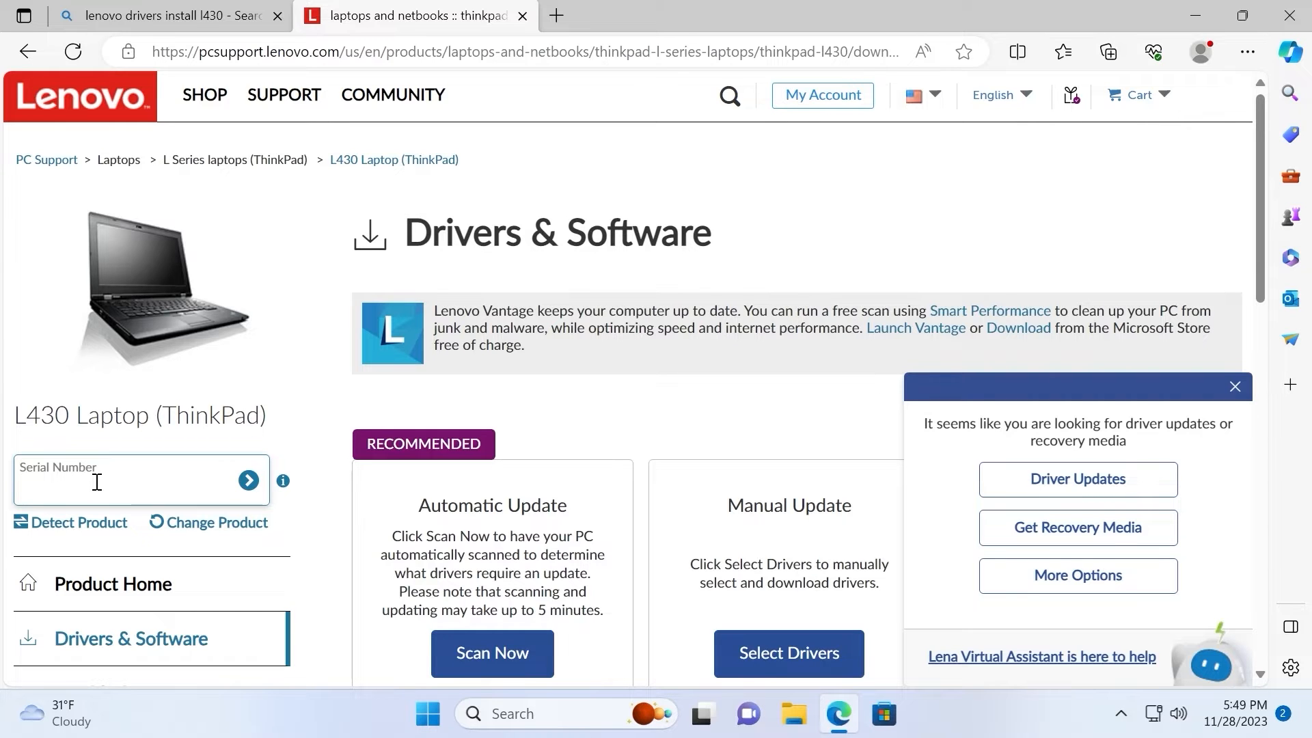
click(561, 17)
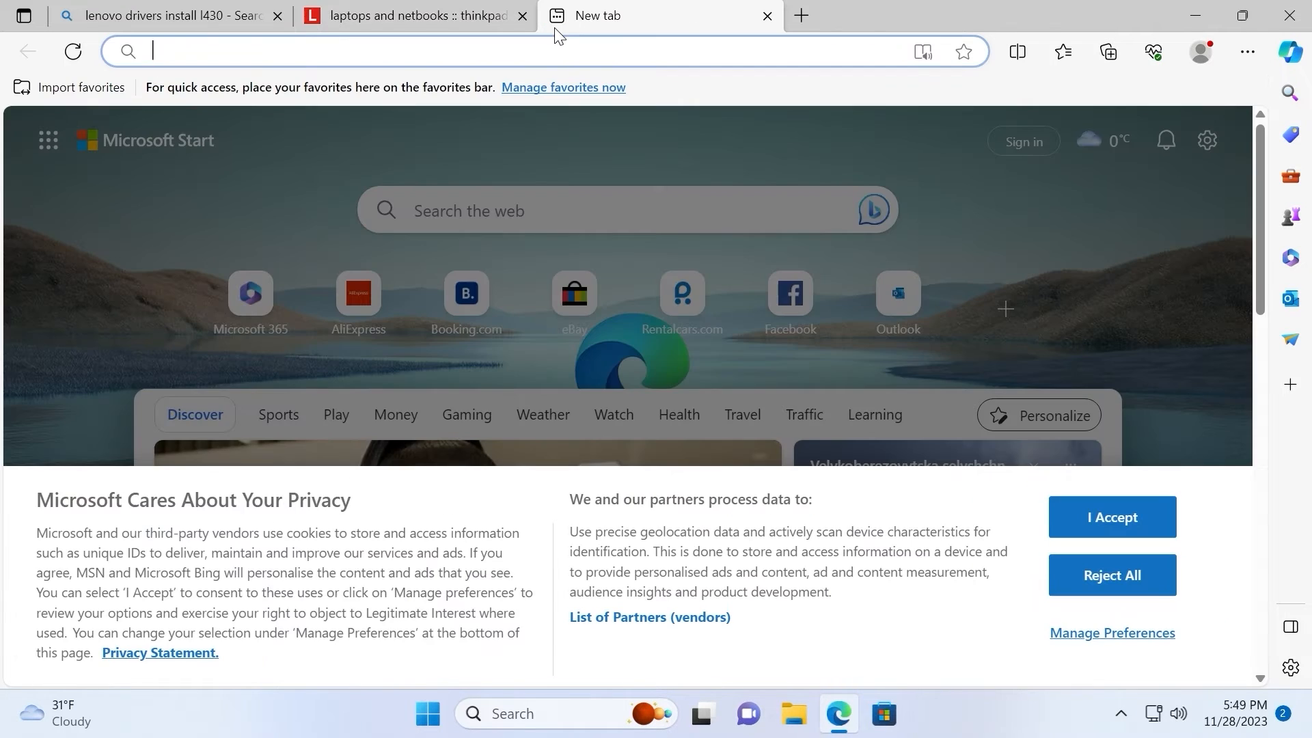
text(dell 6440)
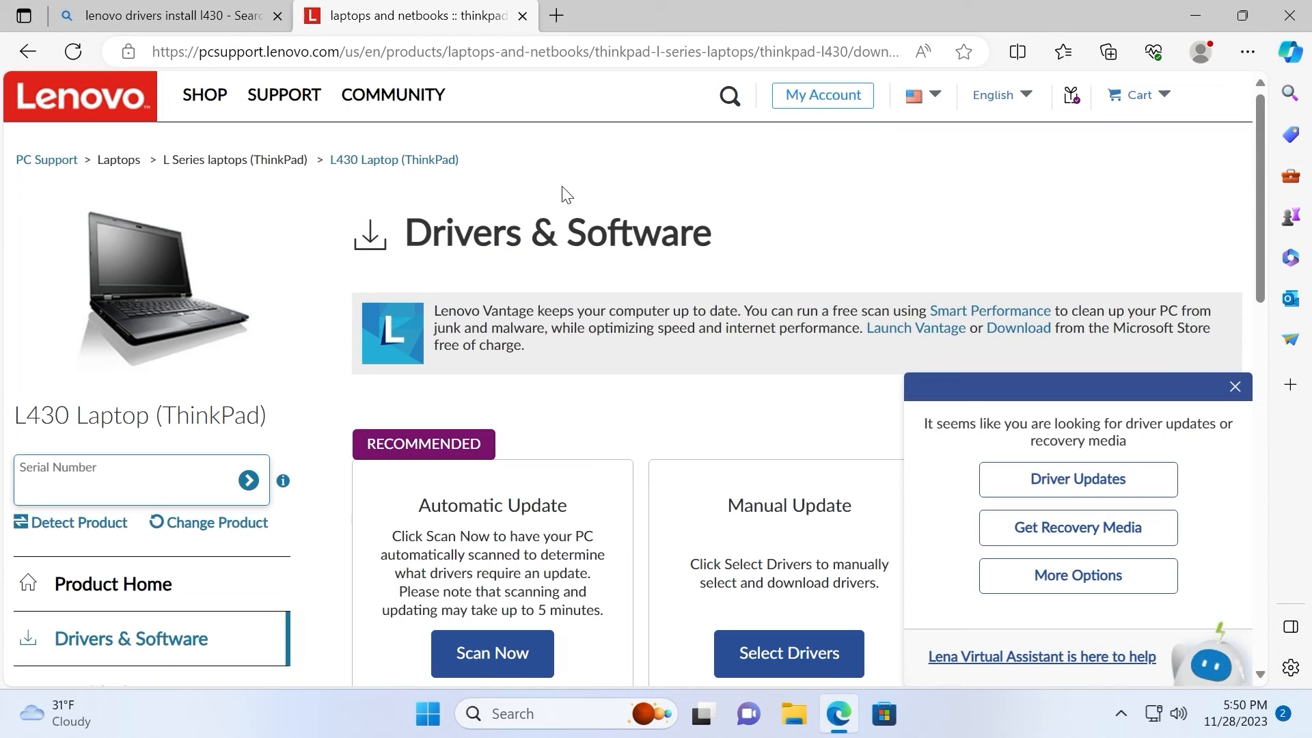
click(103, 485)
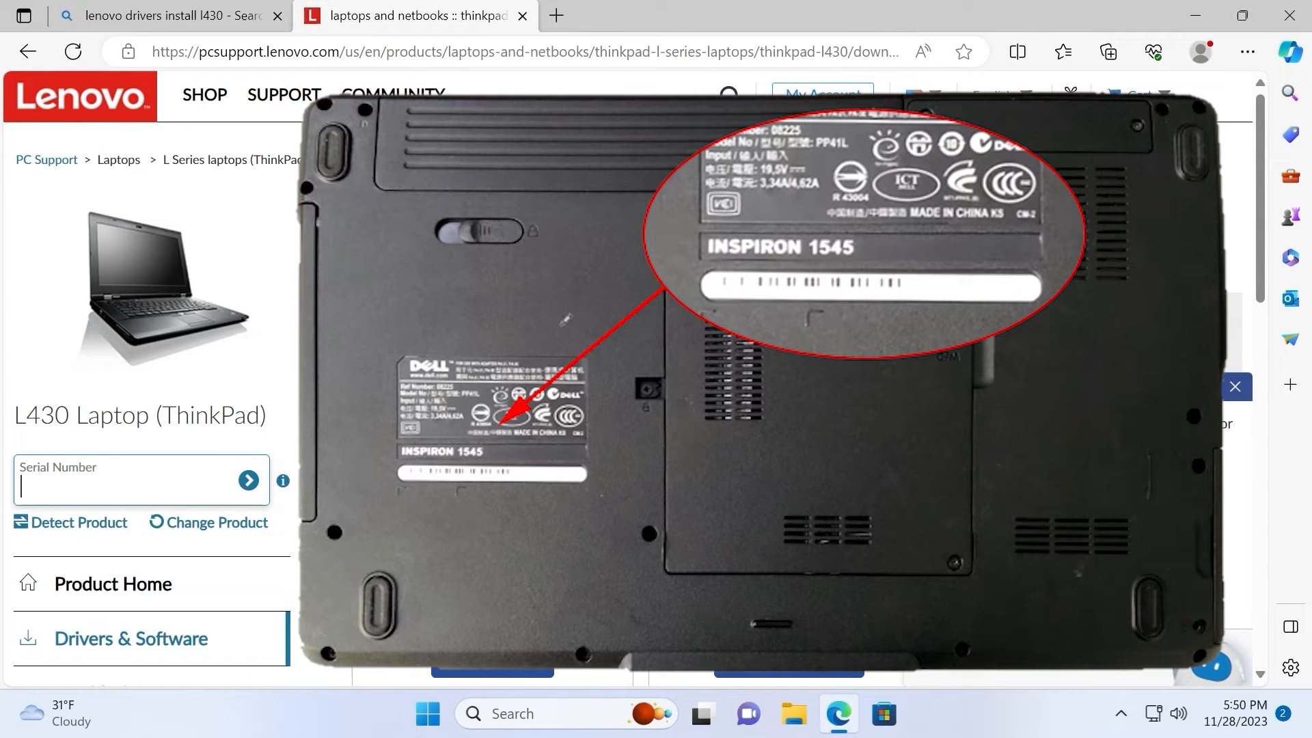
click(1235, 387)
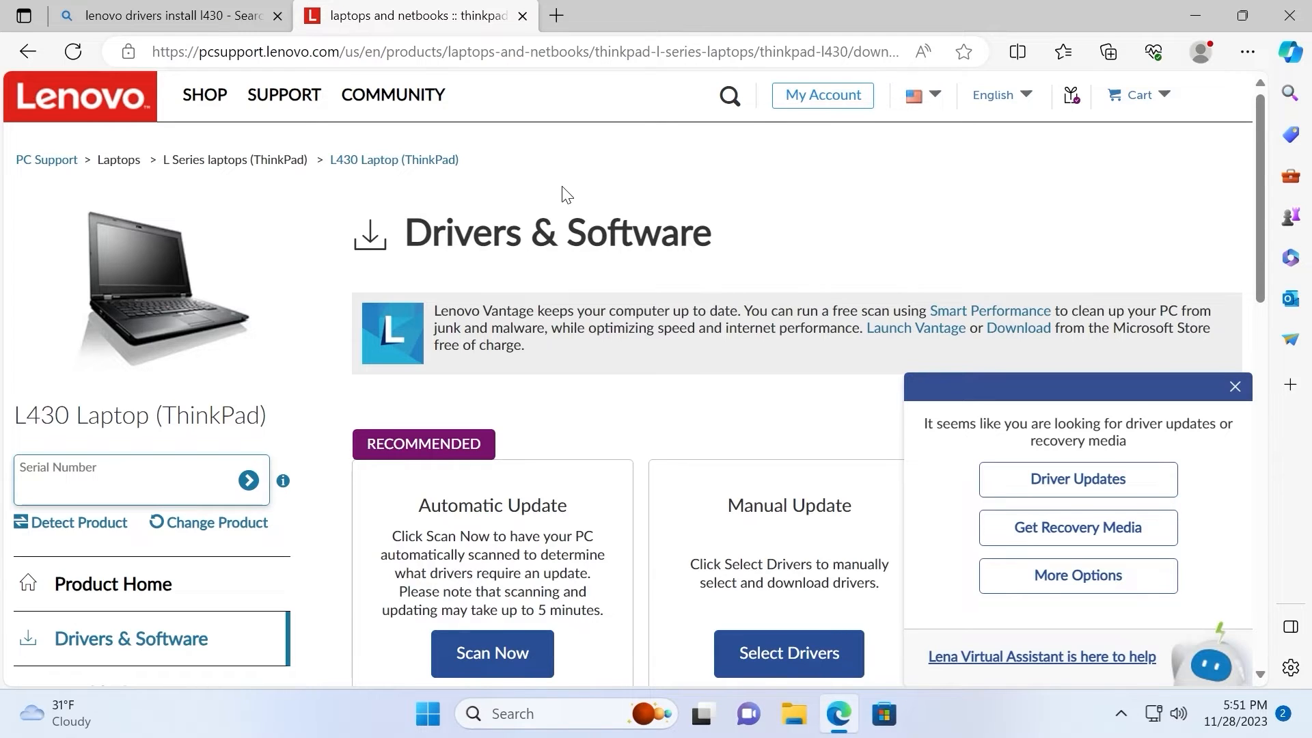
mouse_move(1180, 44)
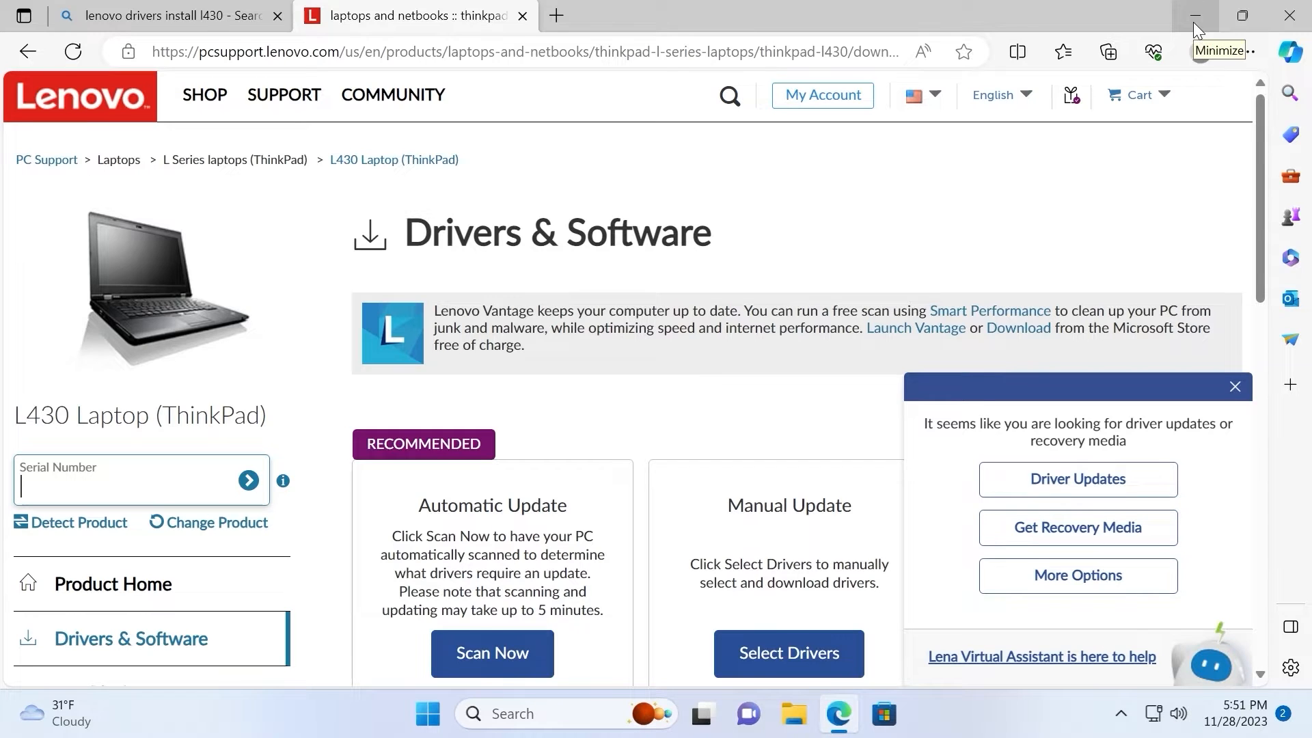
Minimize Edge and launch 'cmd' as administrator, approving User Account Control.
click(1196, 15)
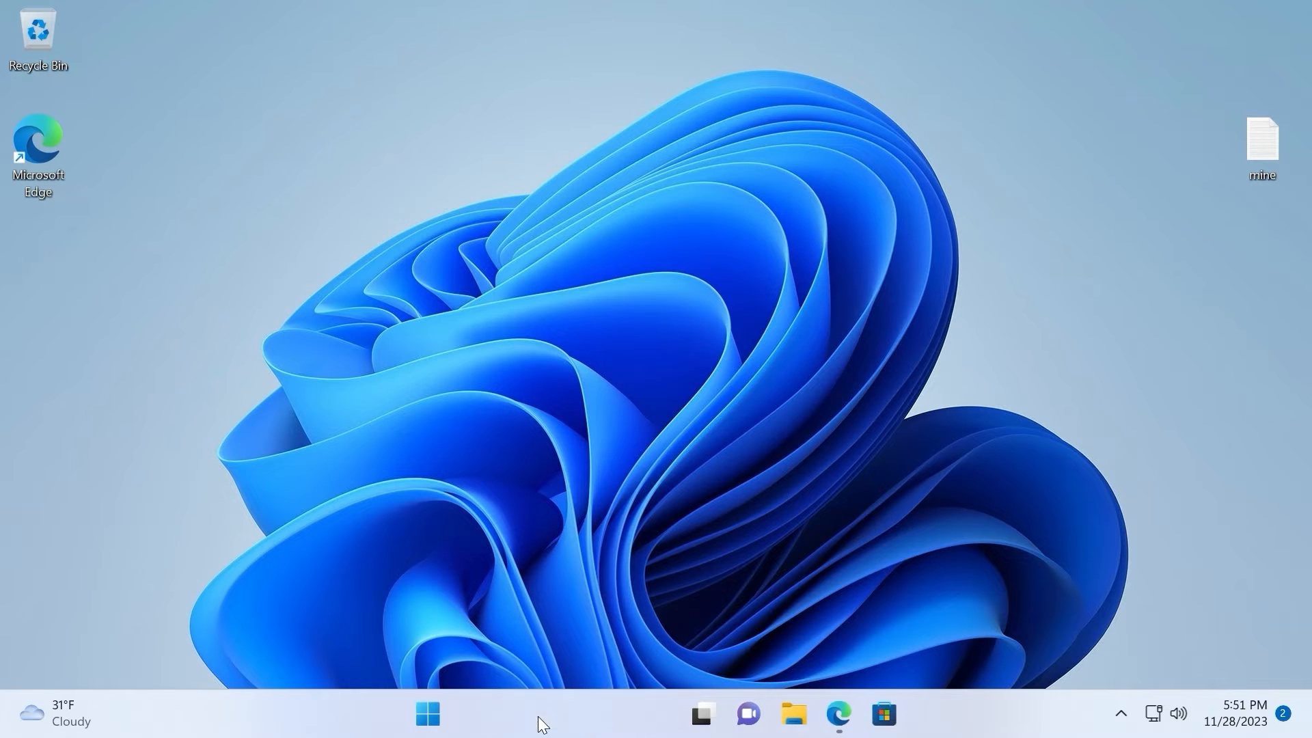
text(cmd)
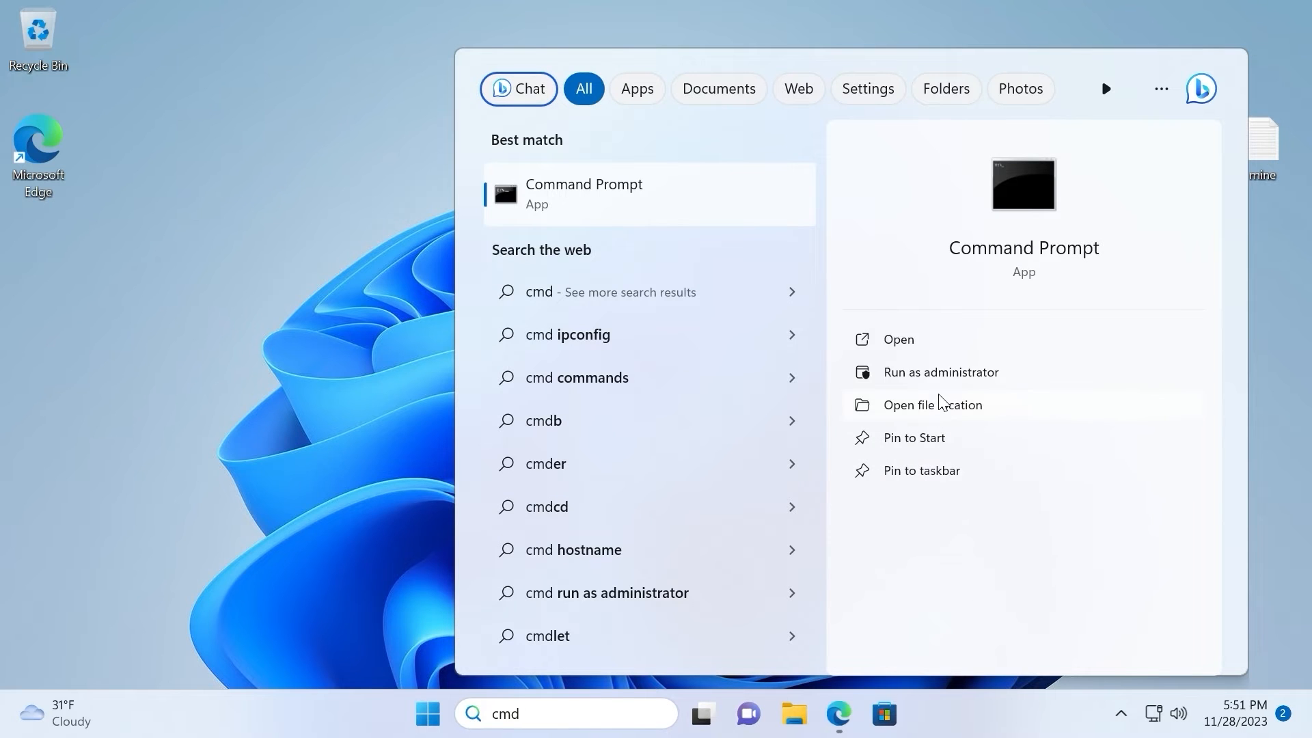
mouse_move(931, 380)
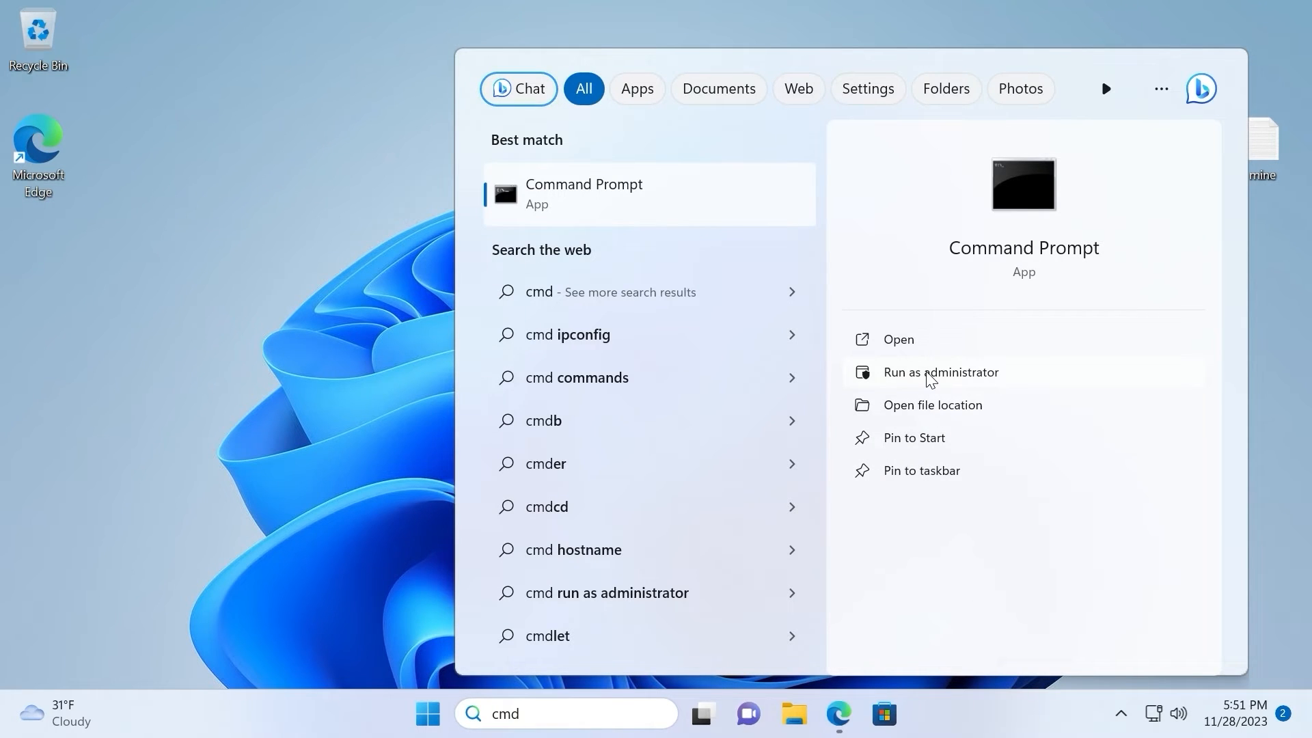
click(942, 373)
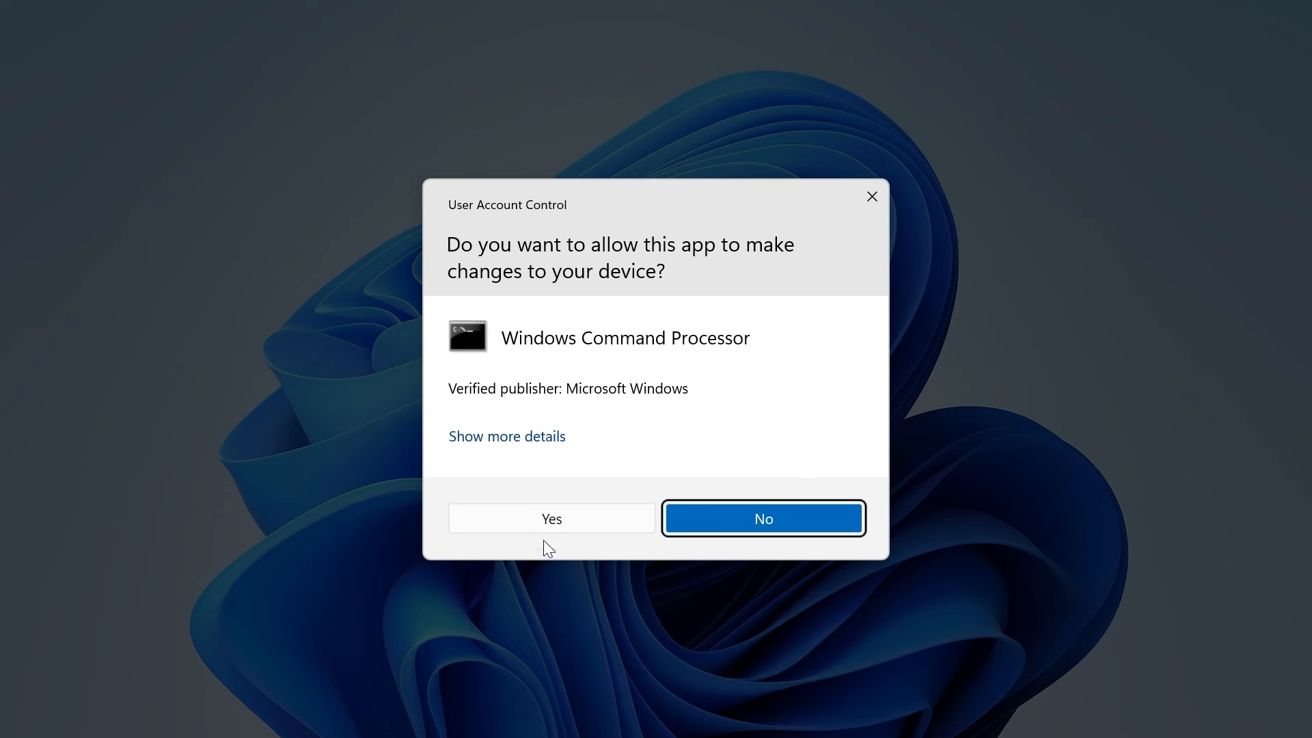
click(552, 519)
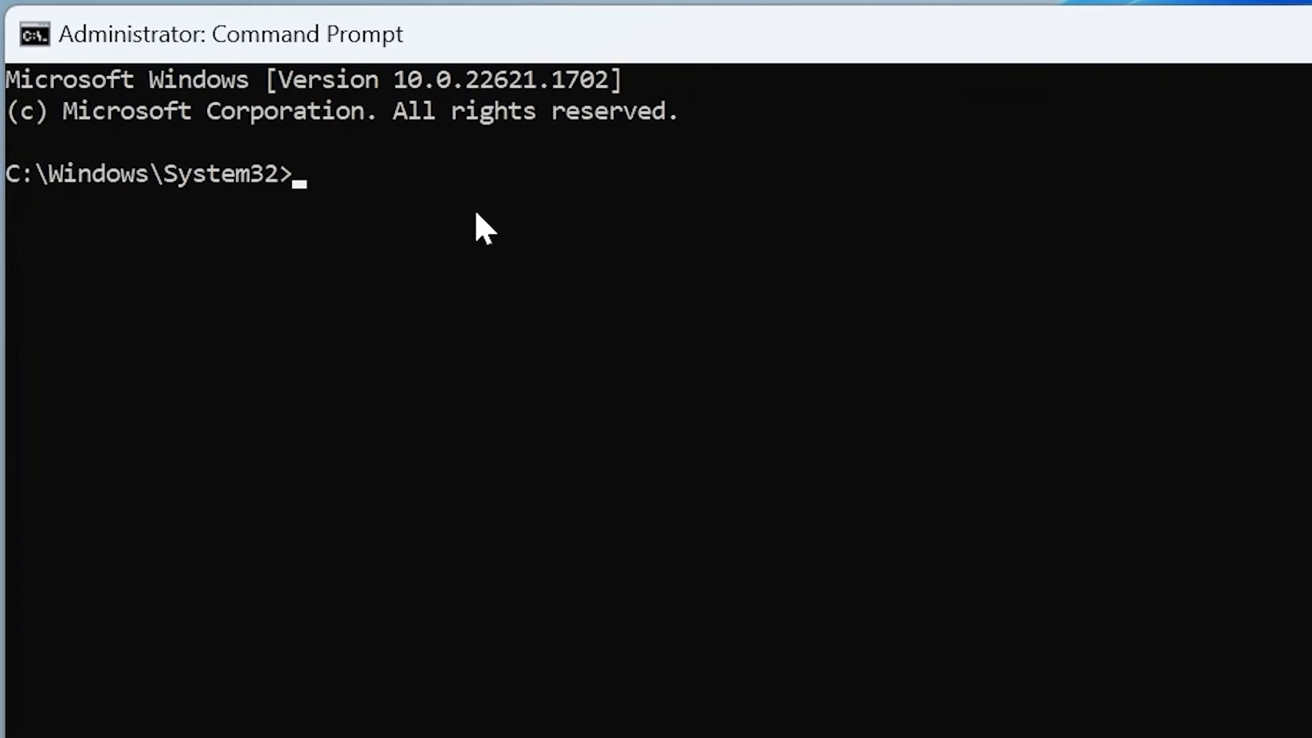
Run 'wmic bios get serialnumber', copy the reported serial, and return to Edge.
text(wmic)
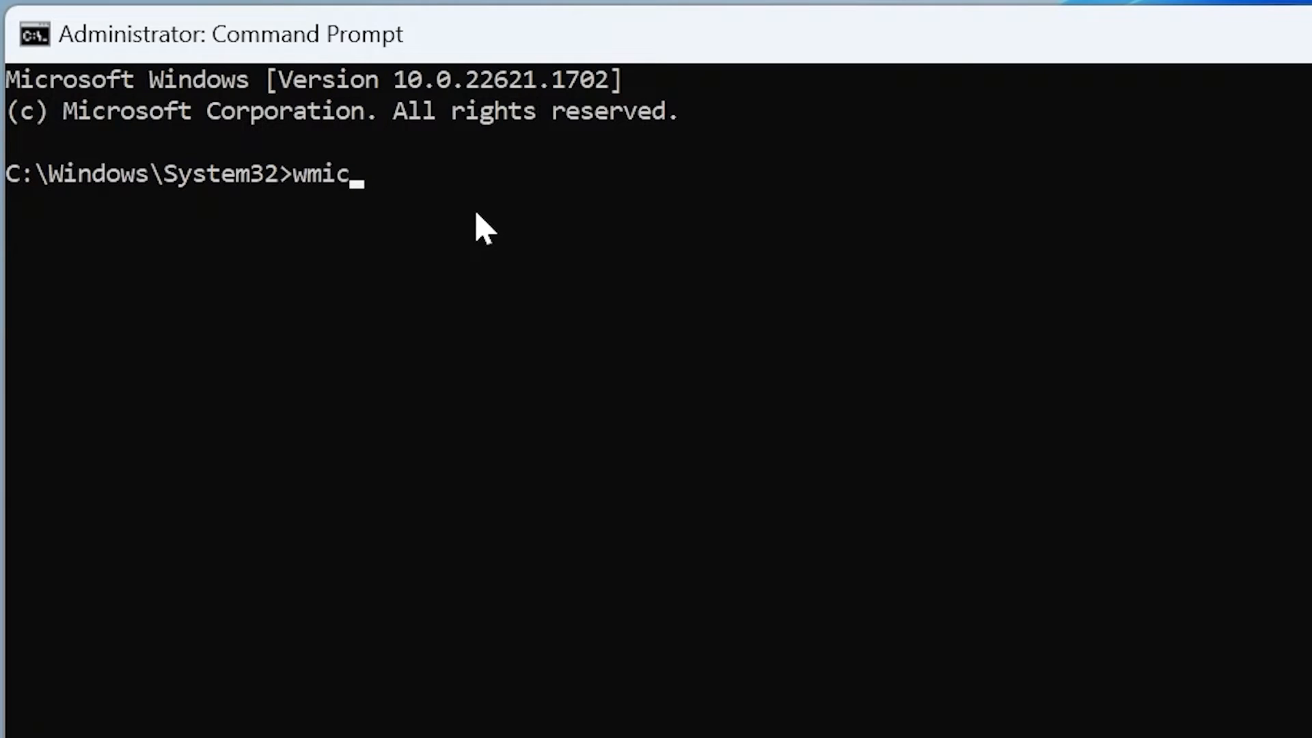
text(bios)
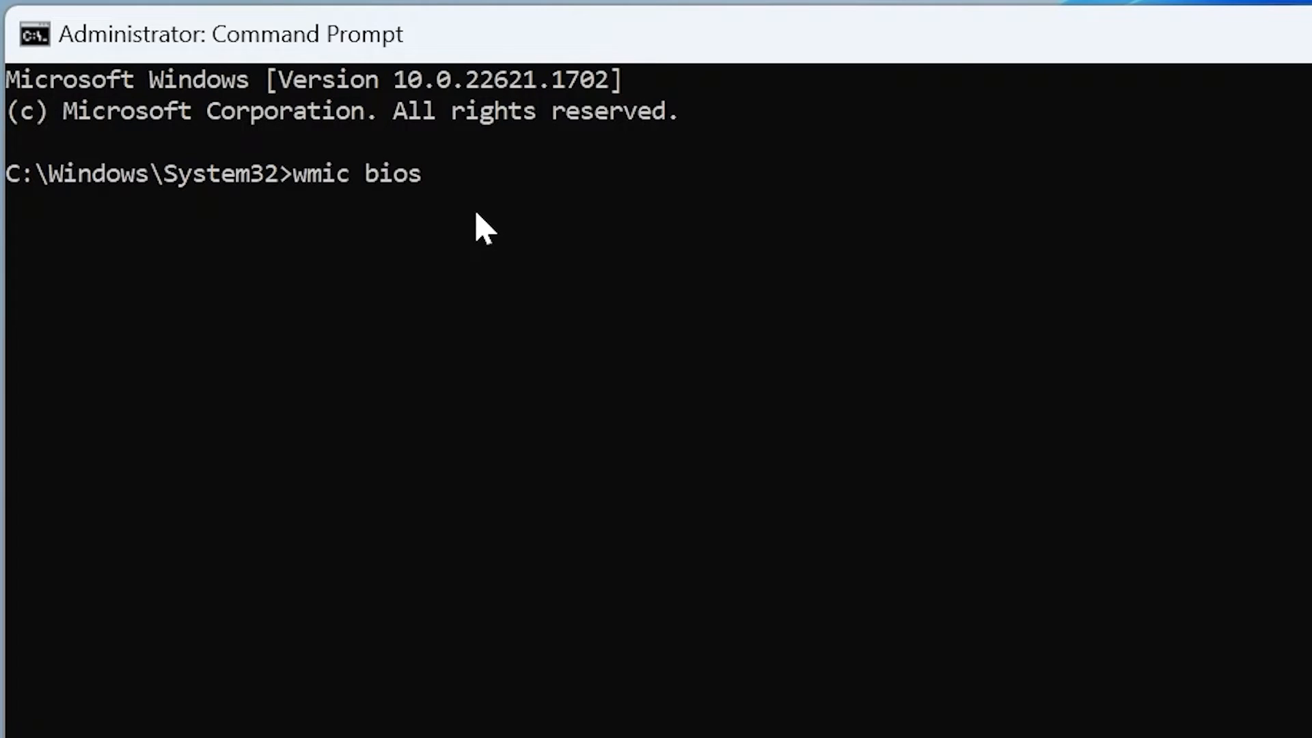
text(get s)
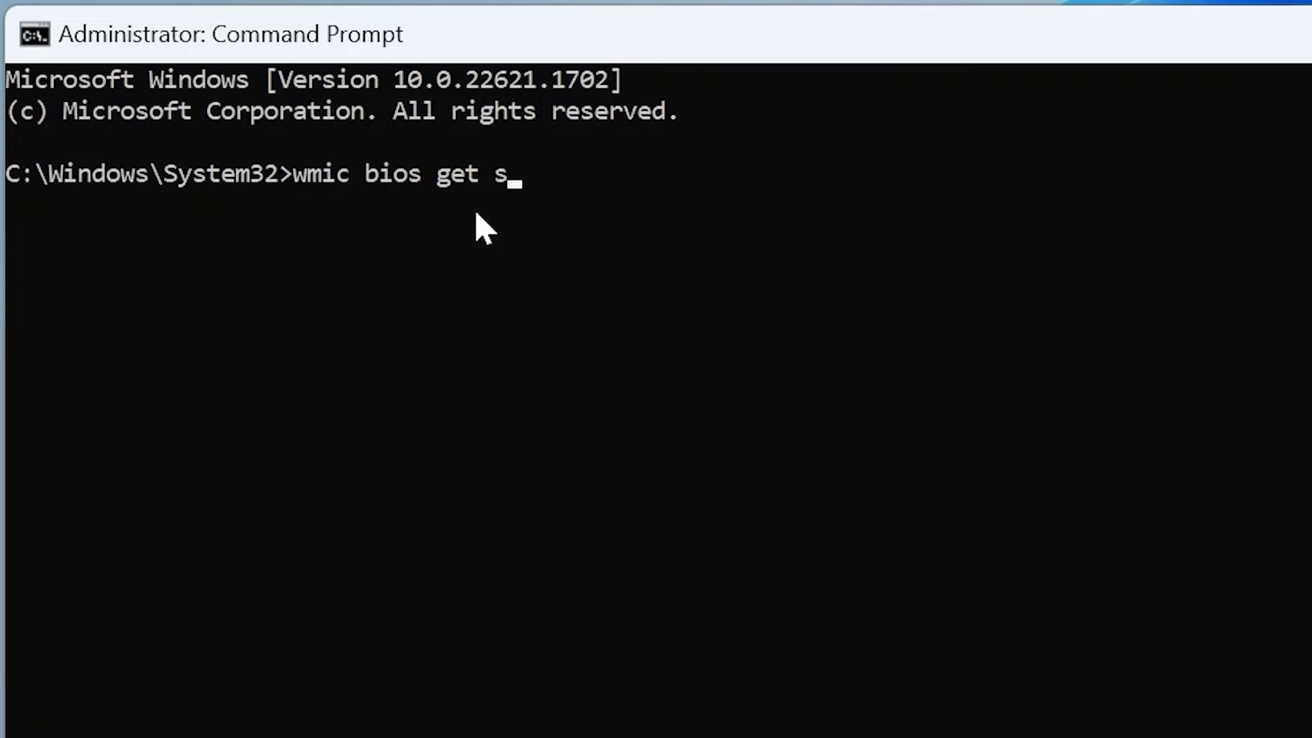
text(erialn)
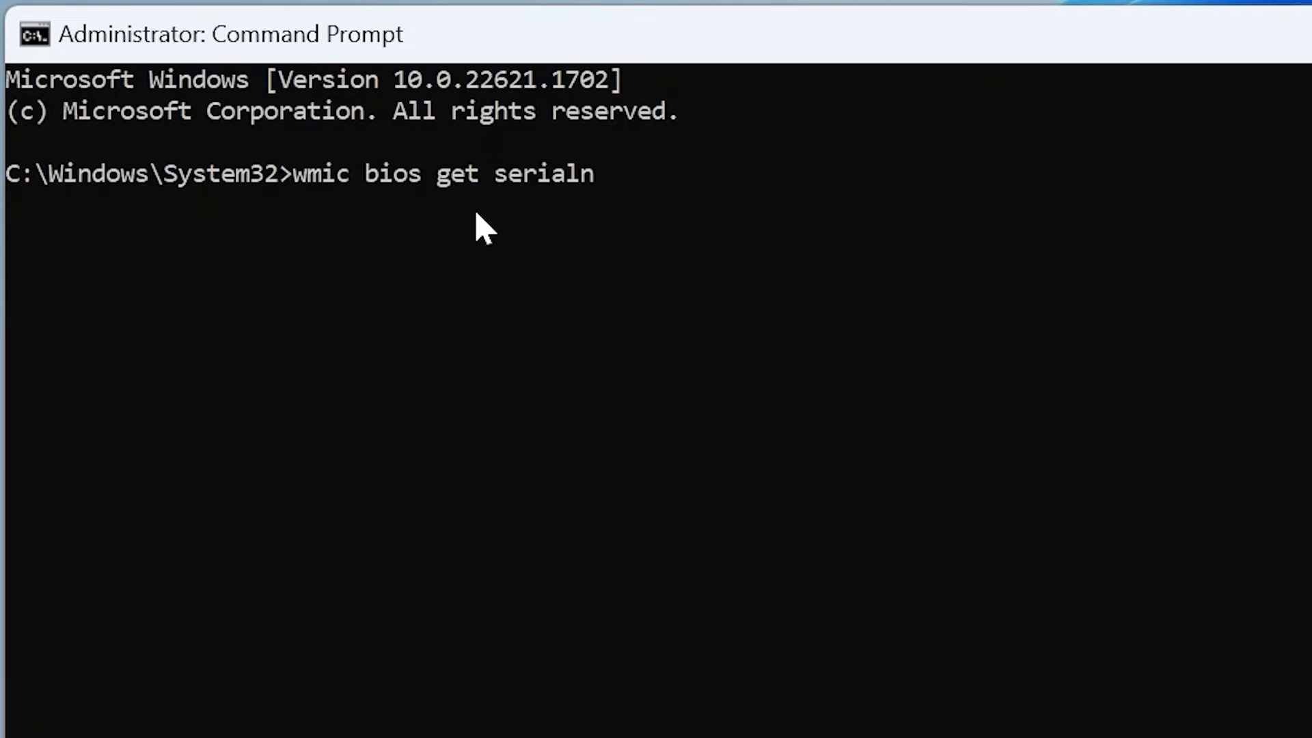
text(umber)
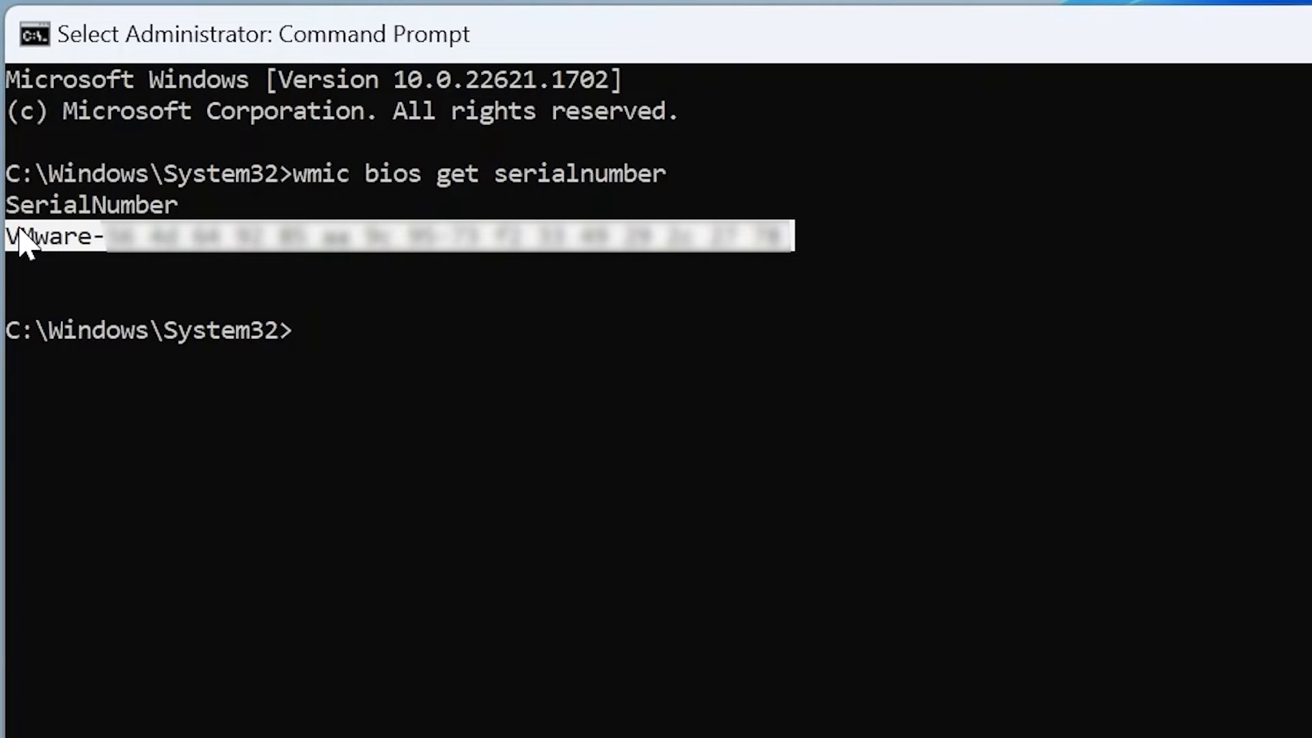
mouse_move(707, 269)
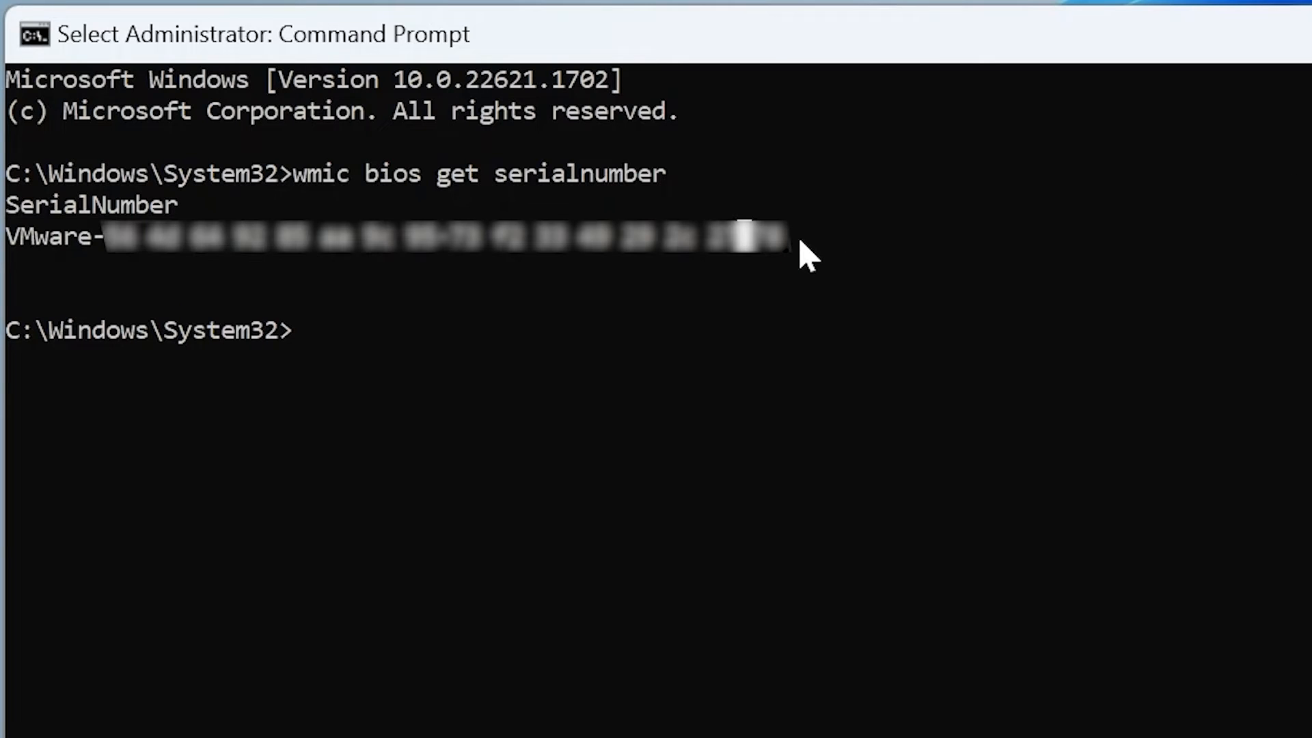
key(Ctrl+c)
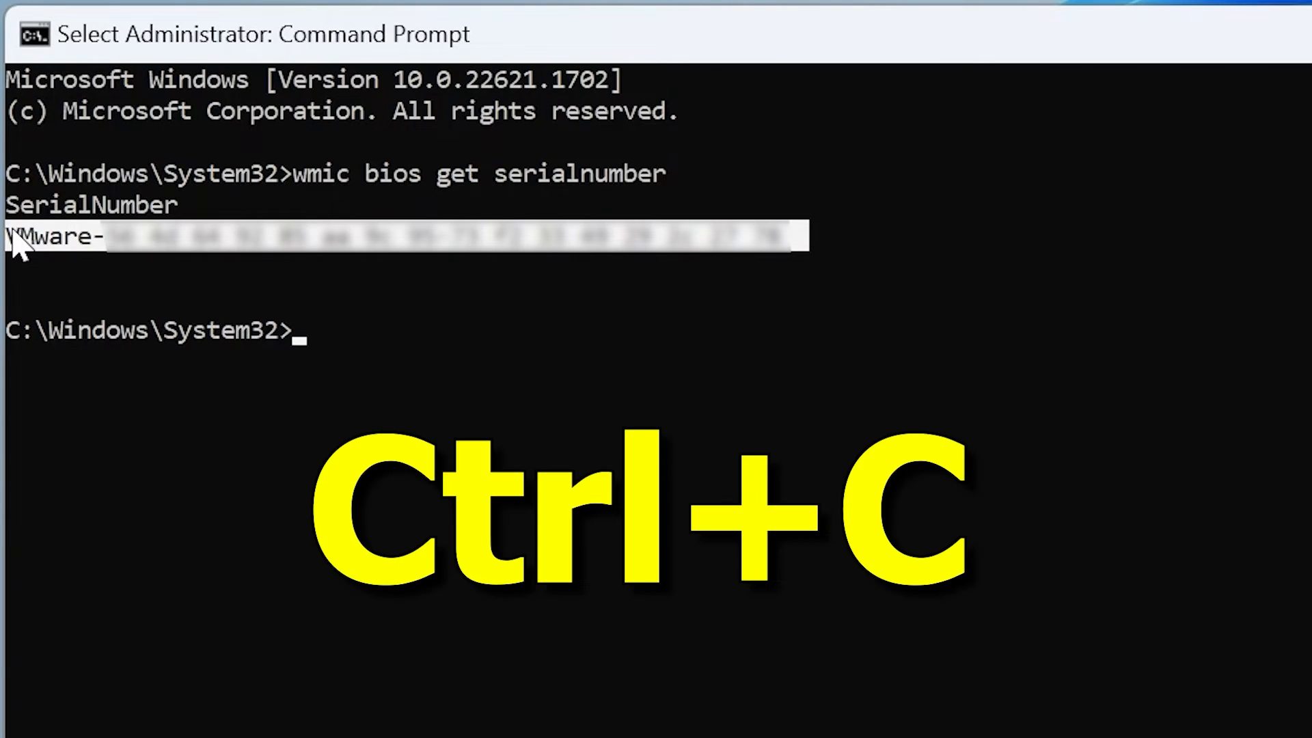
key(Ctrl+C)
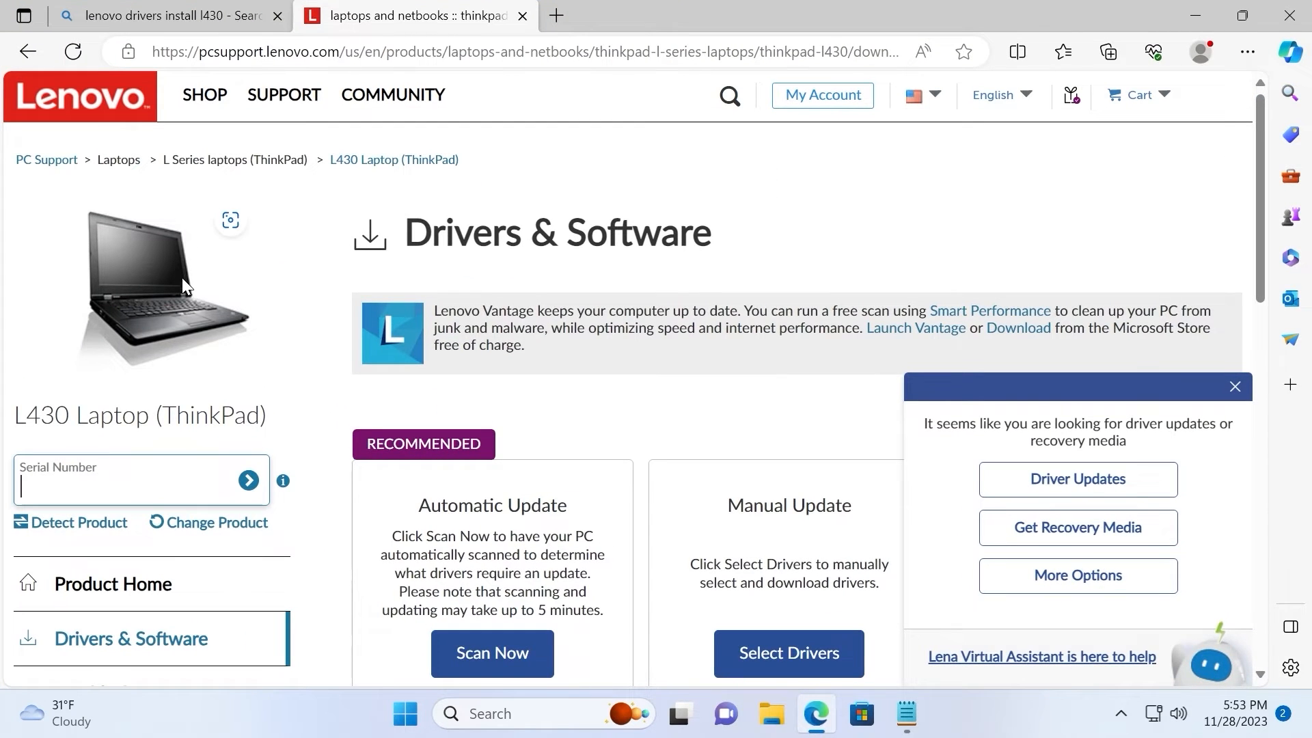
Paste the serial, close the Lena assistant popup, and double-click Manual Update.
key(Ctrl+V)
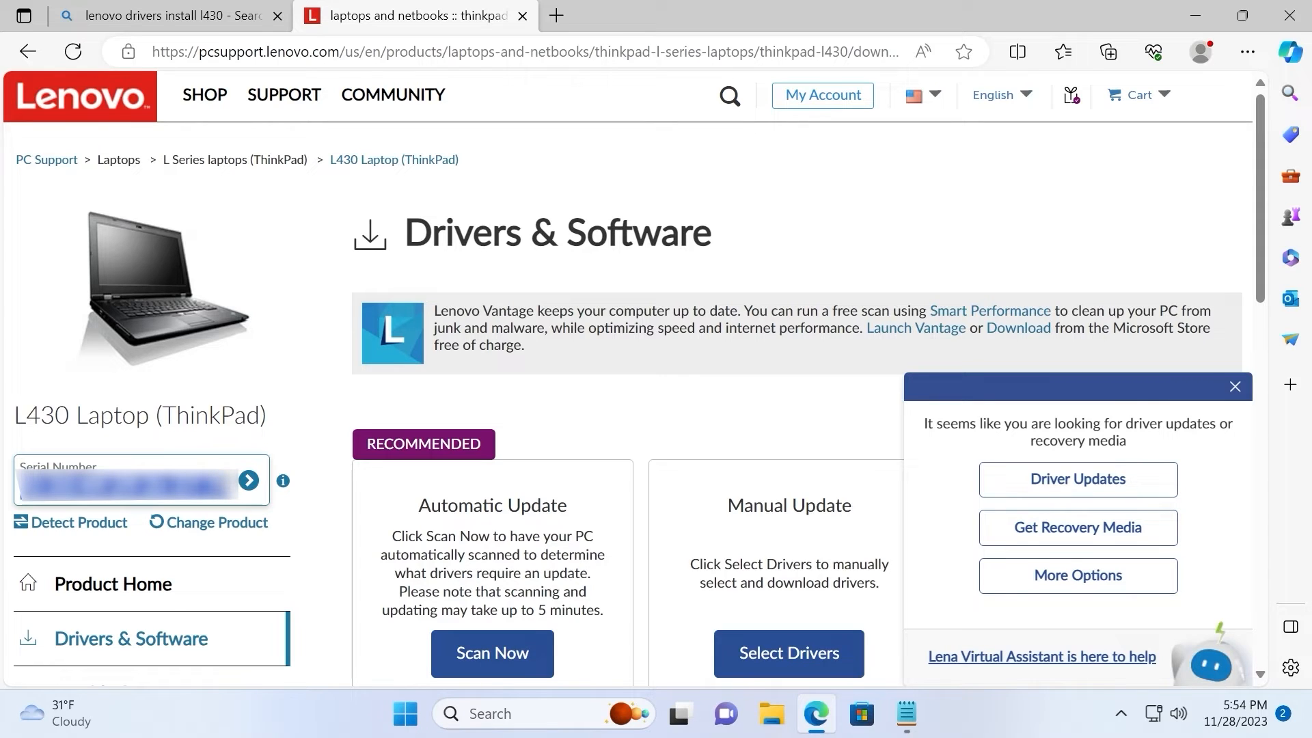
click(1235, 386)
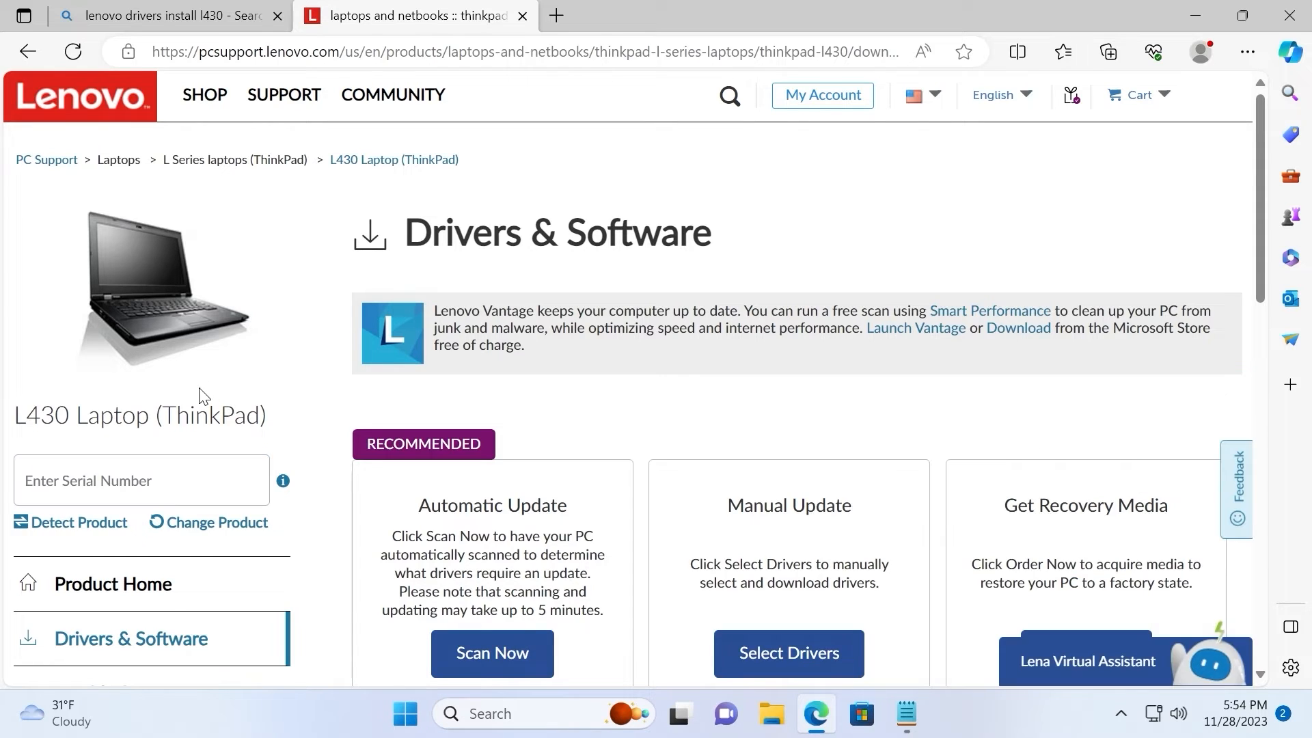
click(177, 495)
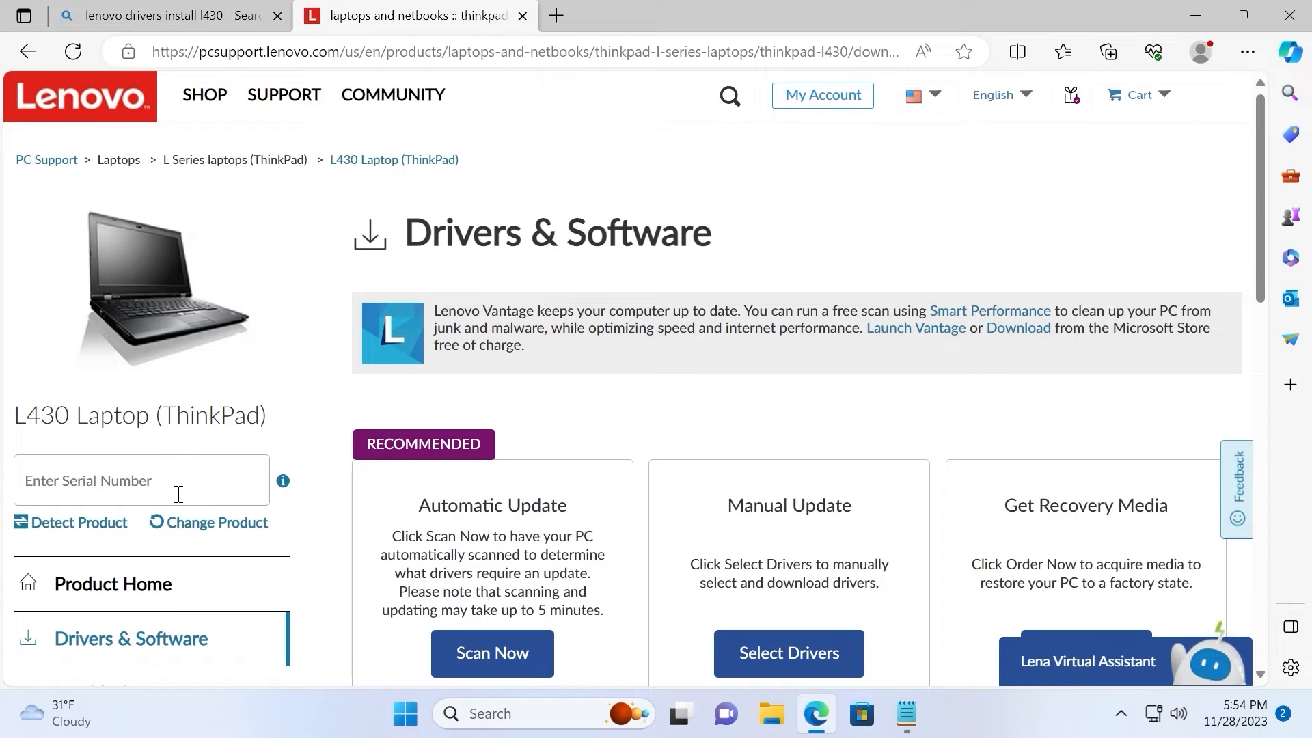
mouse_move(558, 408)
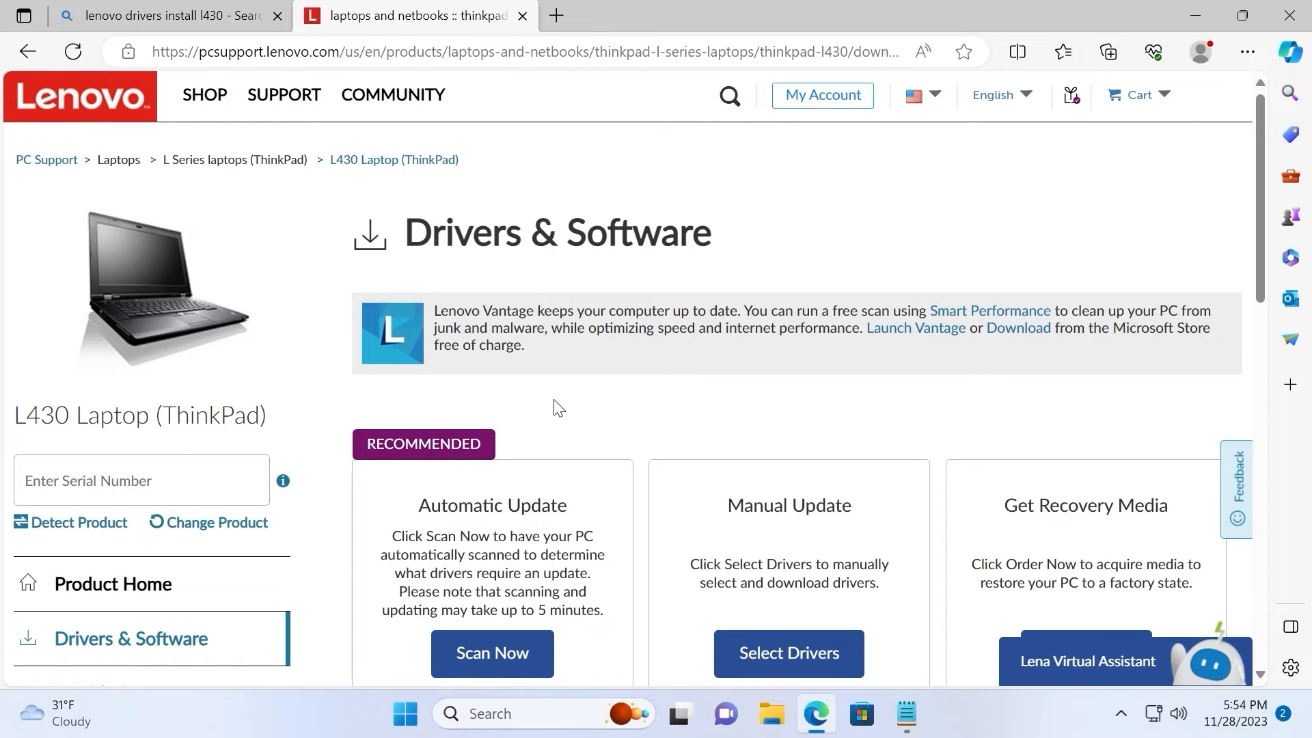
scroll(down, 3)
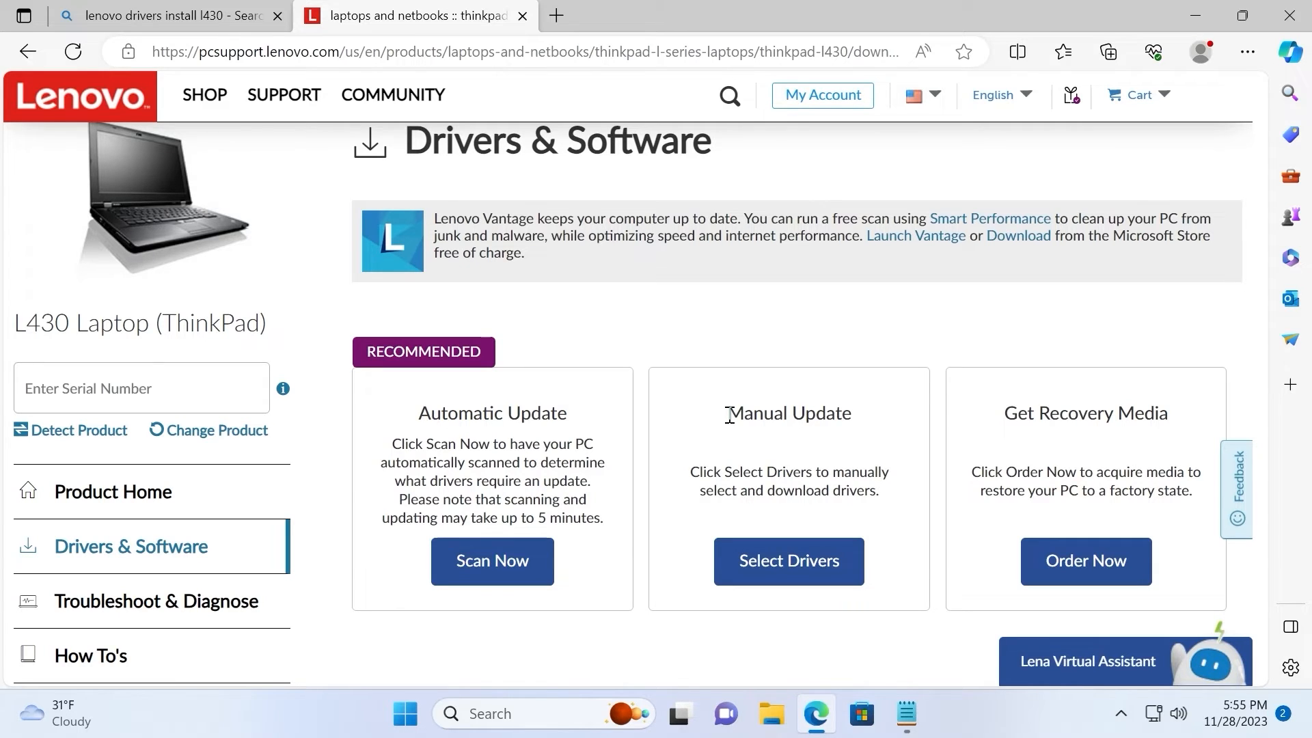
double_click(789, 413)
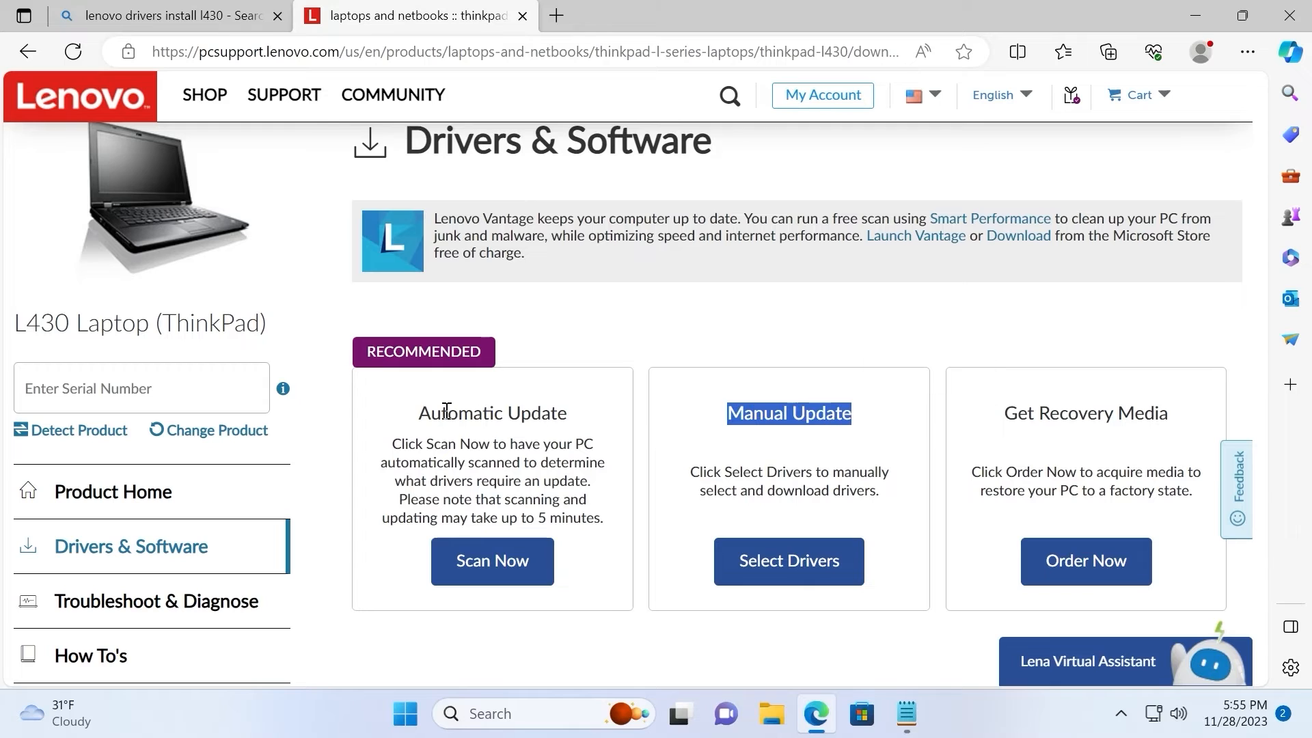
mouse_move(432, 413)
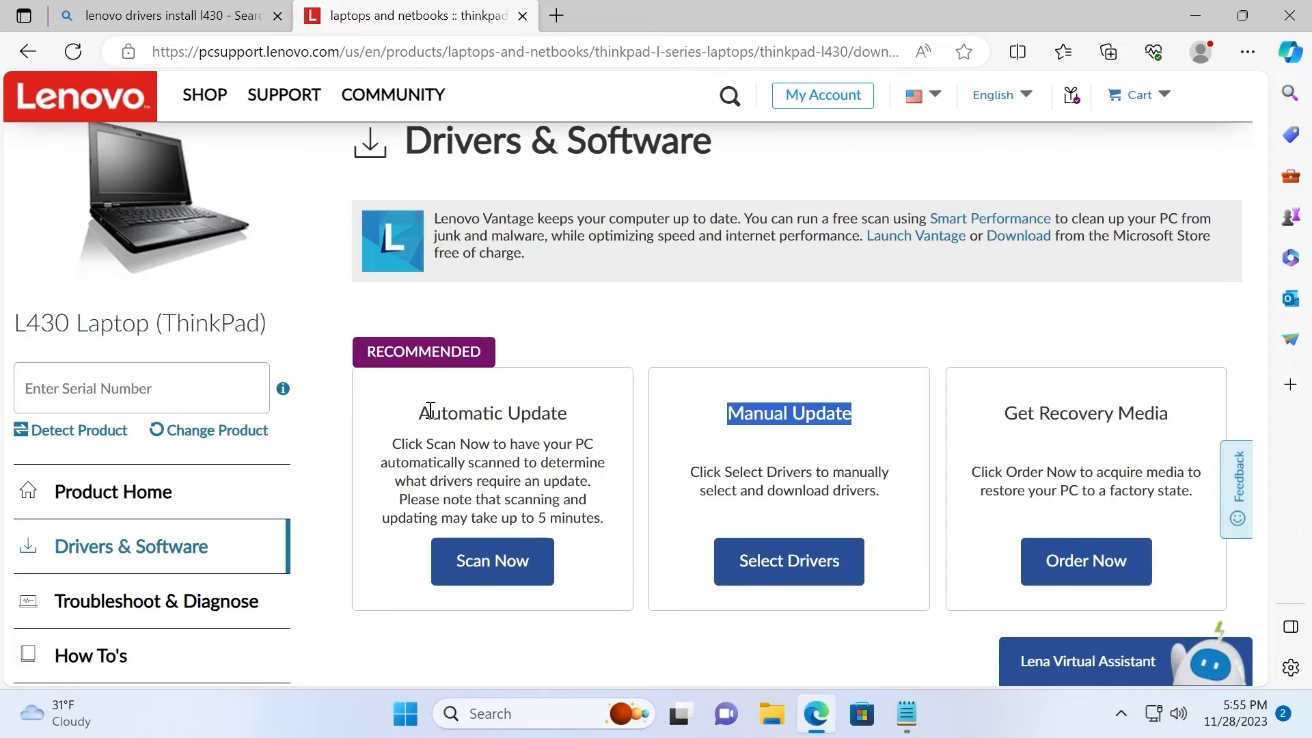
Open the L430 Manual Driver Update page and expand its Operating Systems filter.
click(789, 561)
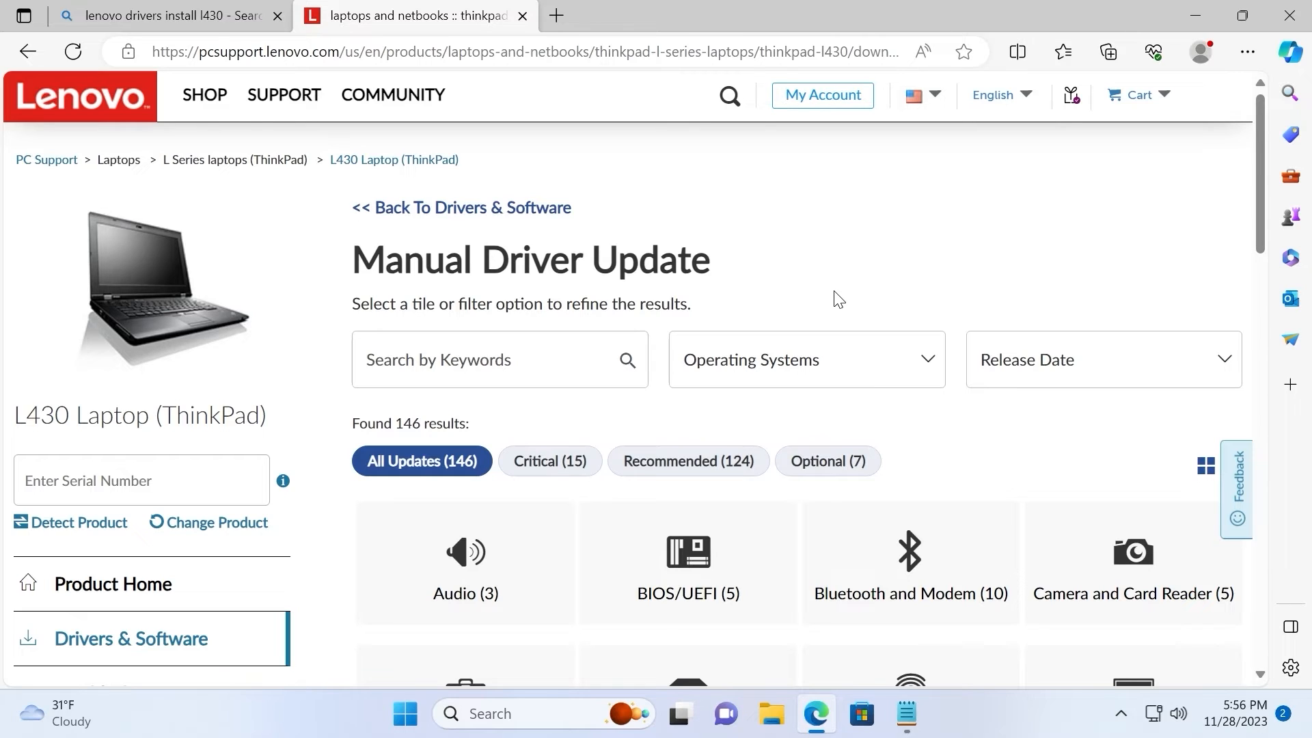
mouse_move(835, 278)
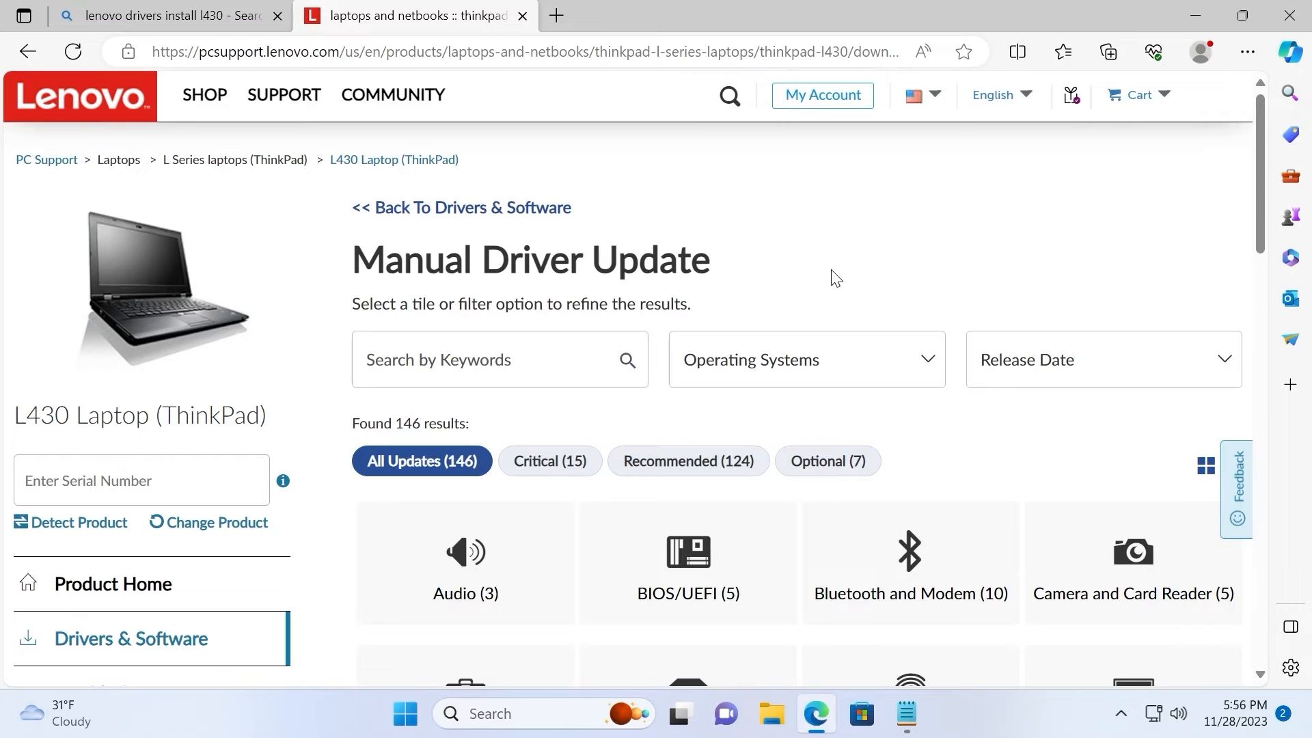
mouse_move(845, 290)
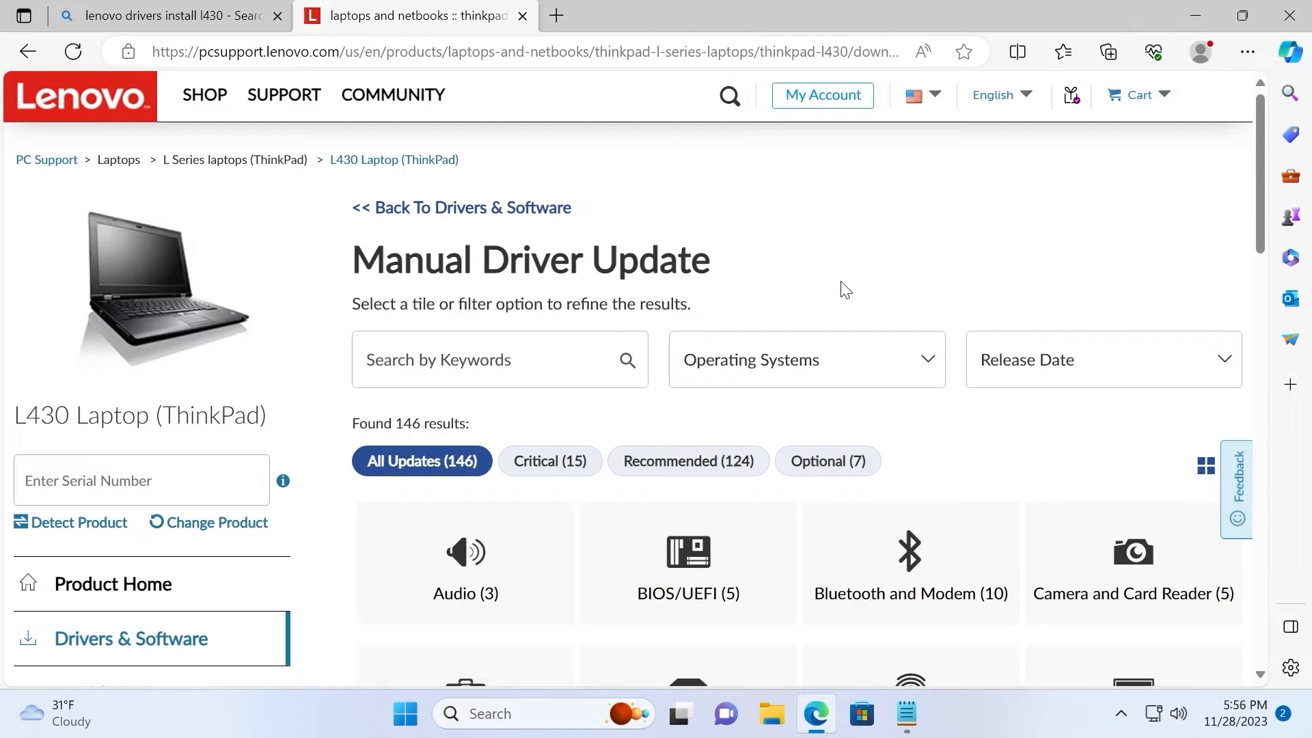
mouse_move(852, 300)
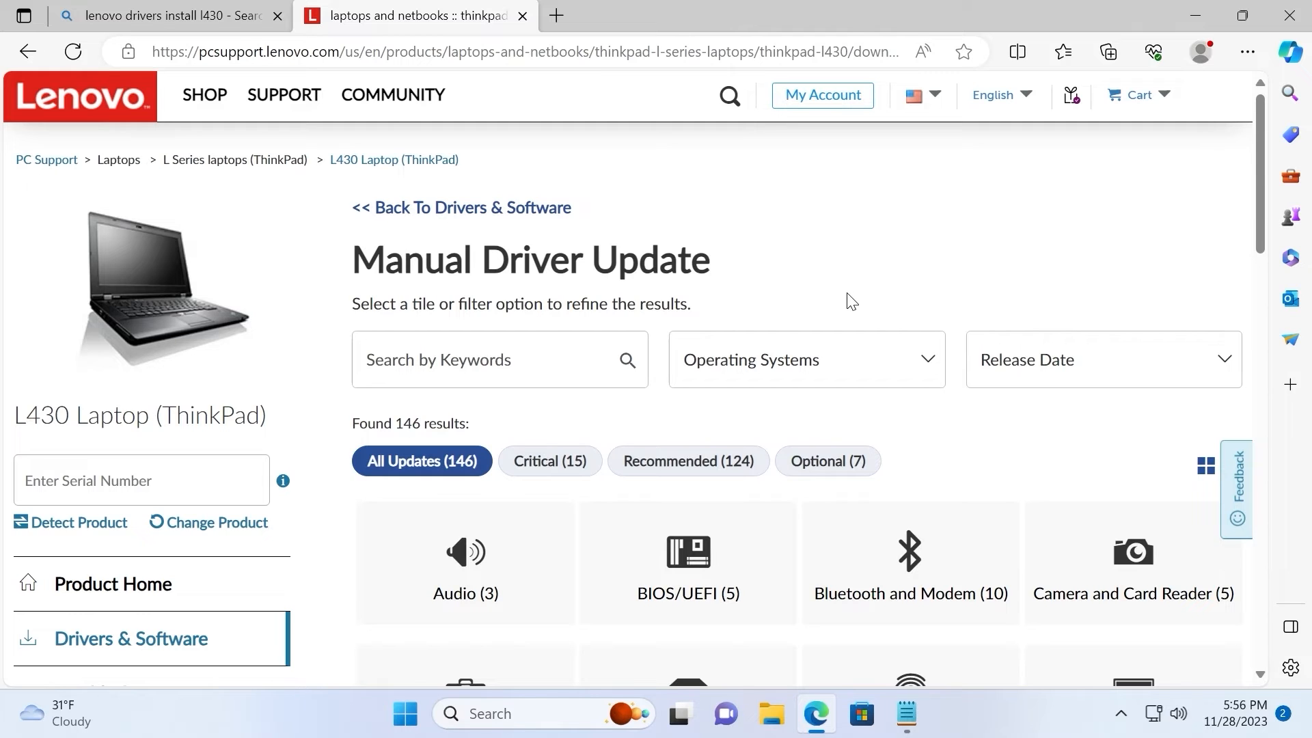
click(808, 359)
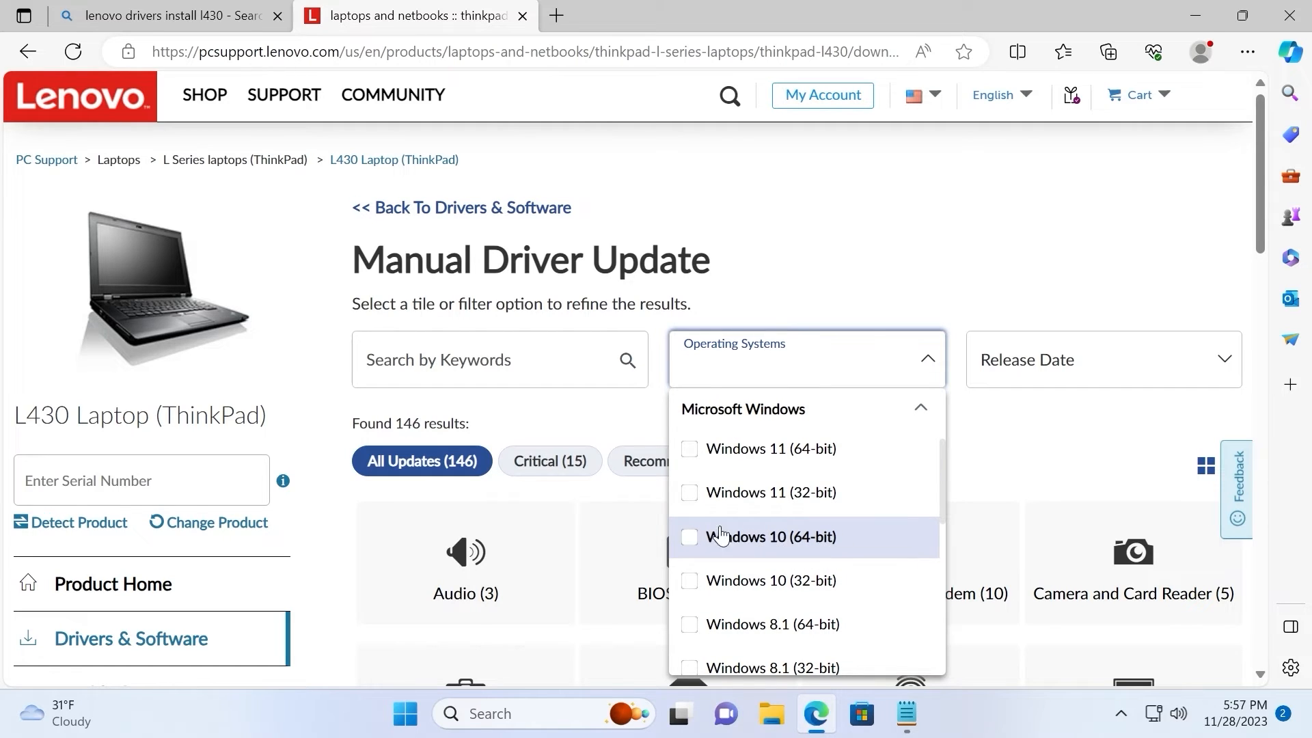
Filter to Windows 10 (64-bit) and scroll down to the 37-result category tiles.
click(689, 537)
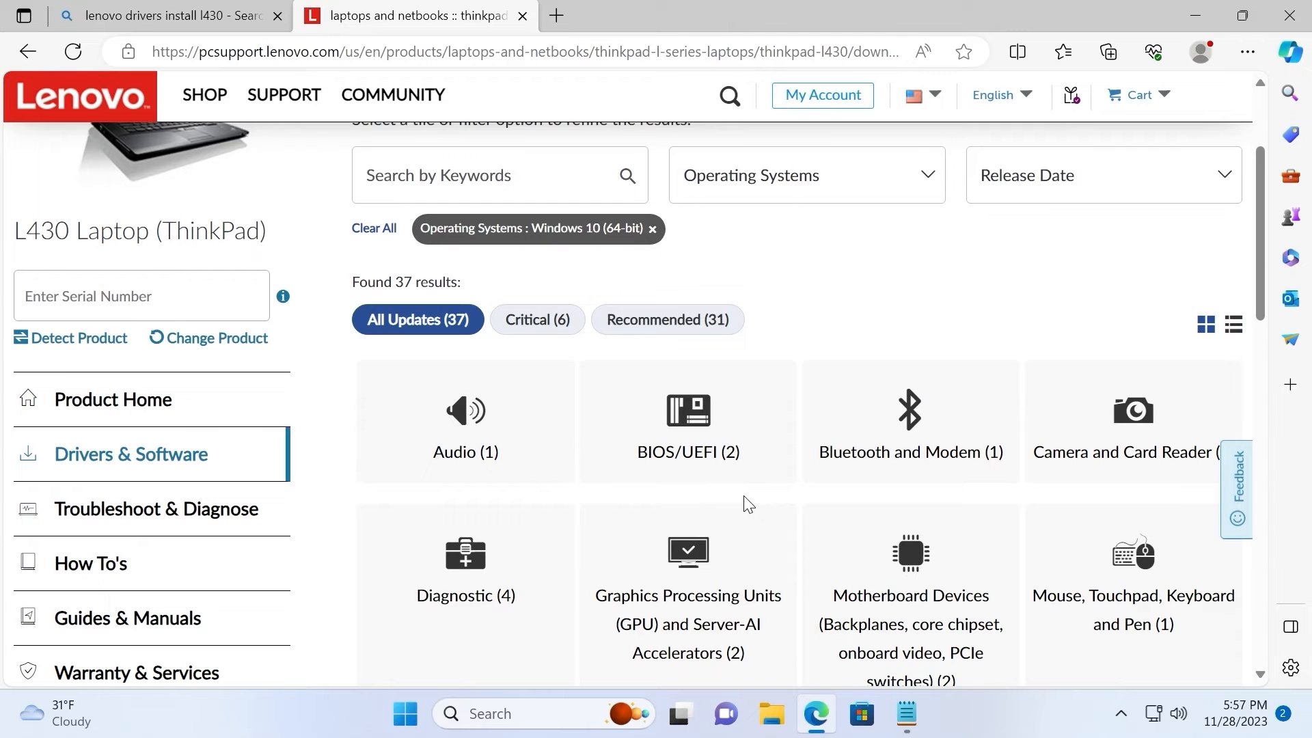
scroll(down, 3)
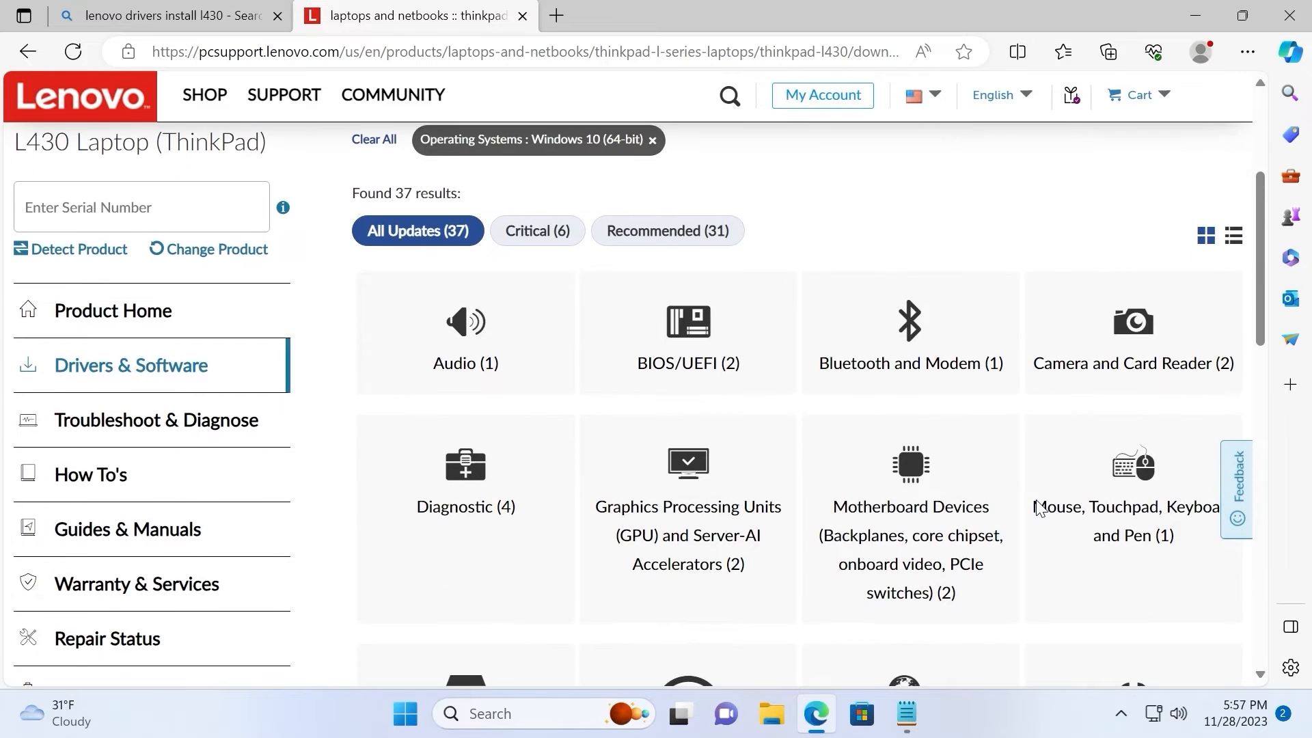
scroll(down, 3)
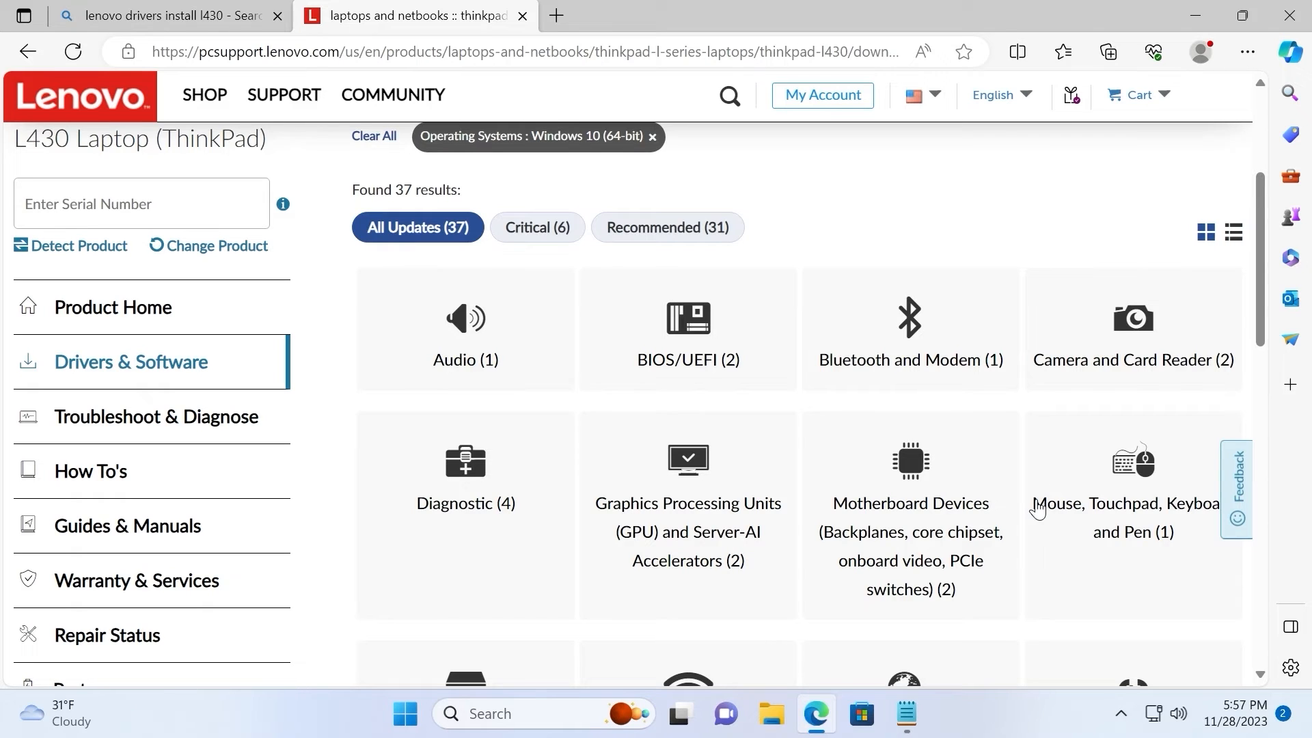
mouse_move(708, 484)
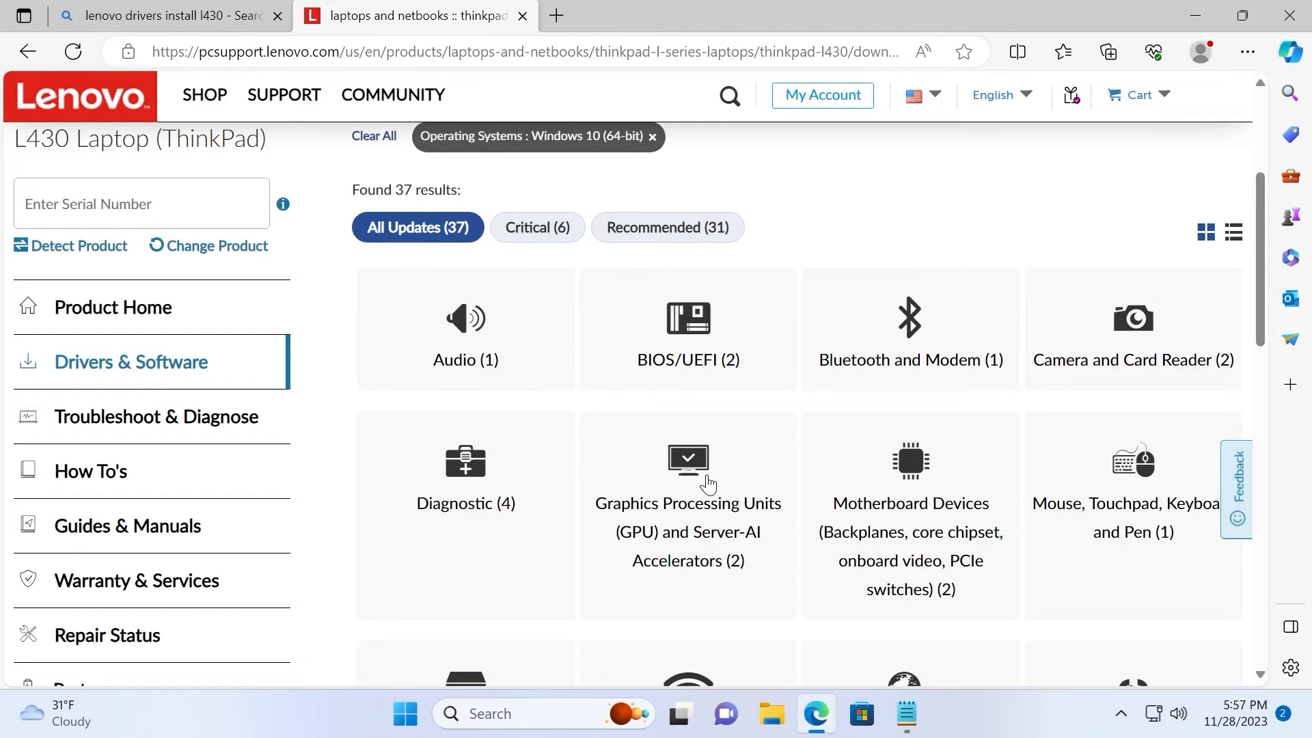
mouse_move(798, 535)
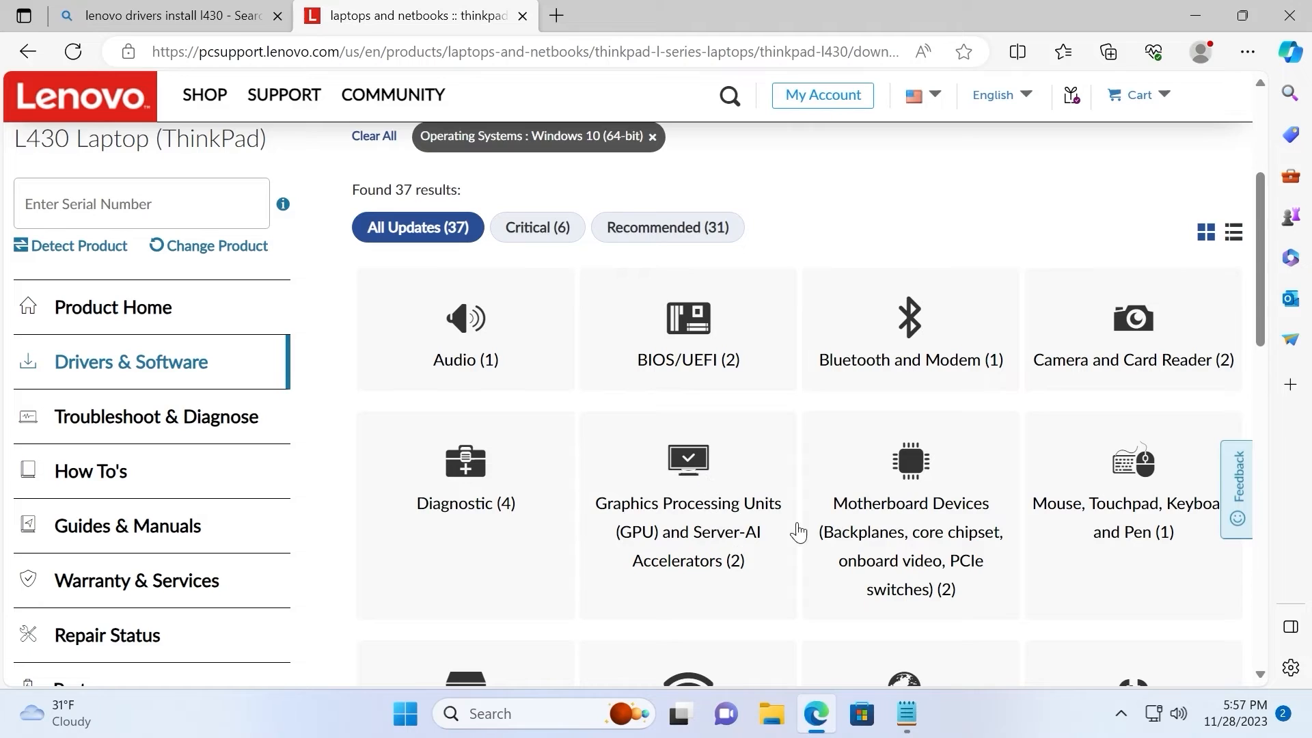
mouse_move(900, 486)
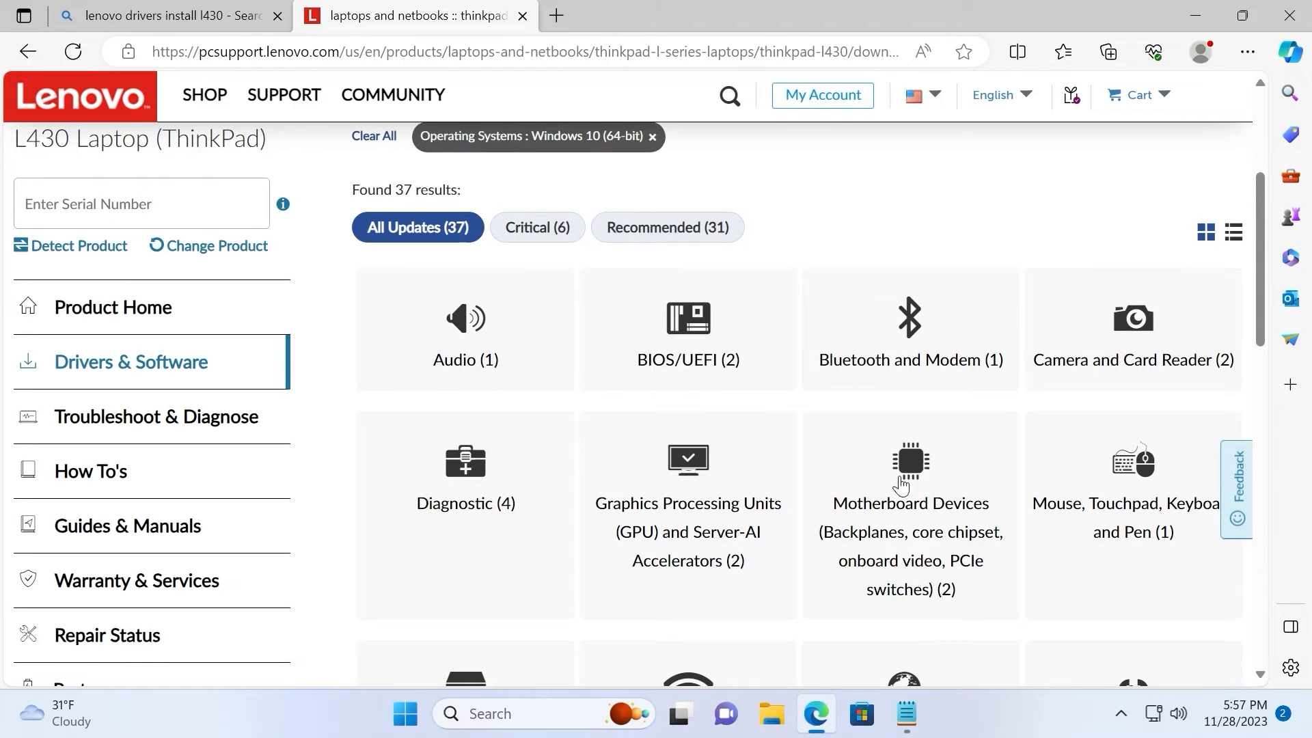
mouse_move(909, 488)
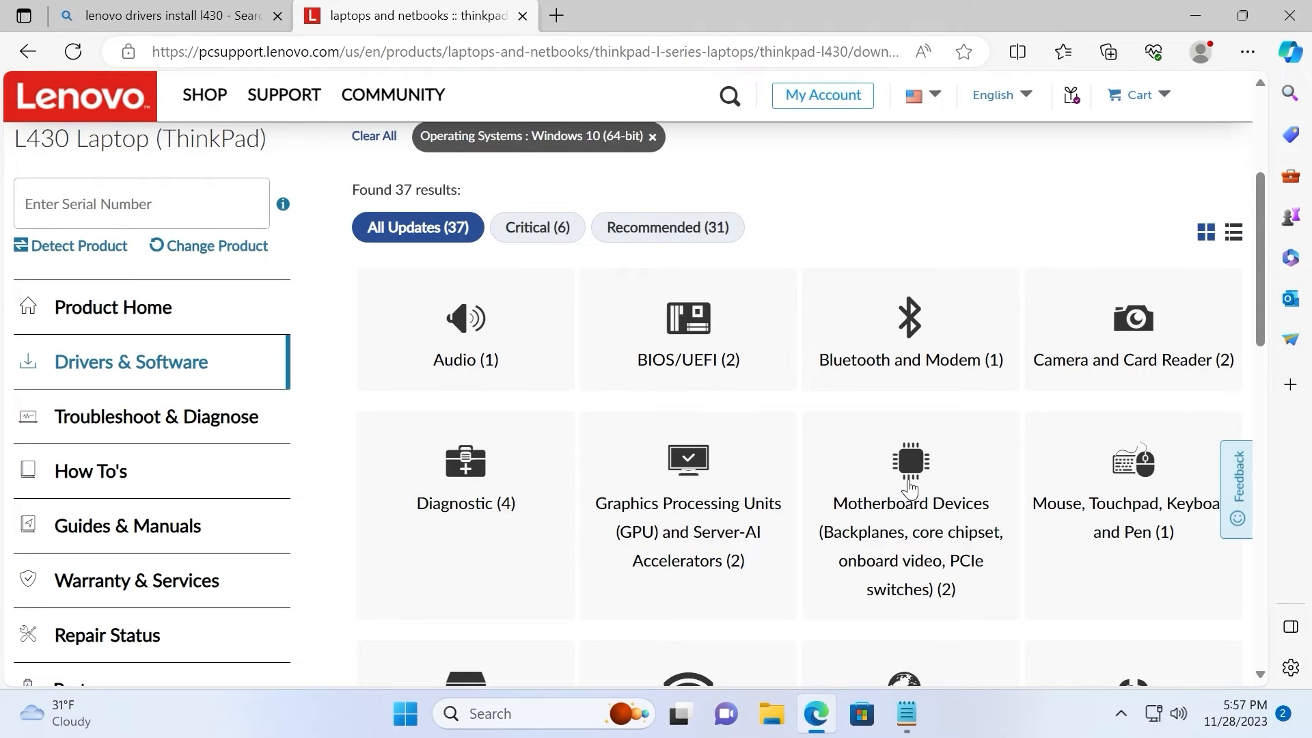
Open the Motherboard Devices category and download the Intel Chipset Driver.
click(910, 461)
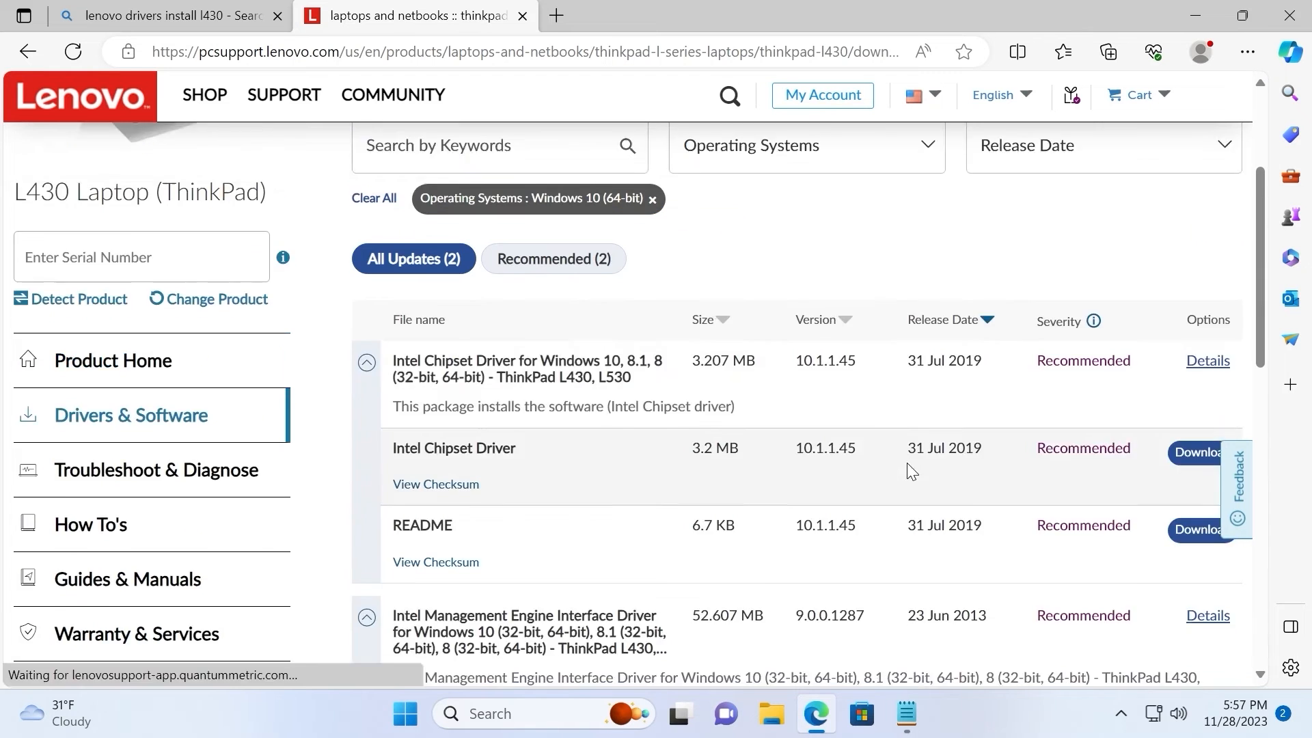
scroll(down, 3)
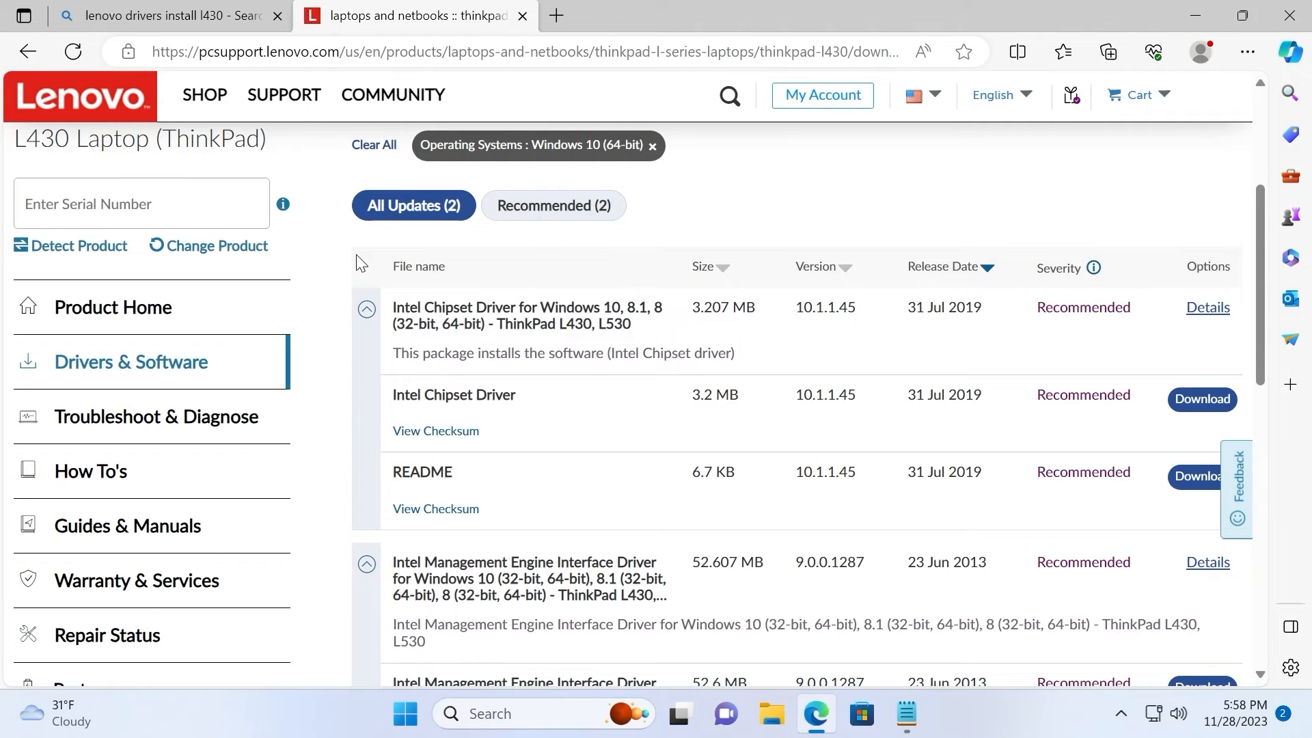
mouse_move(514, 385)
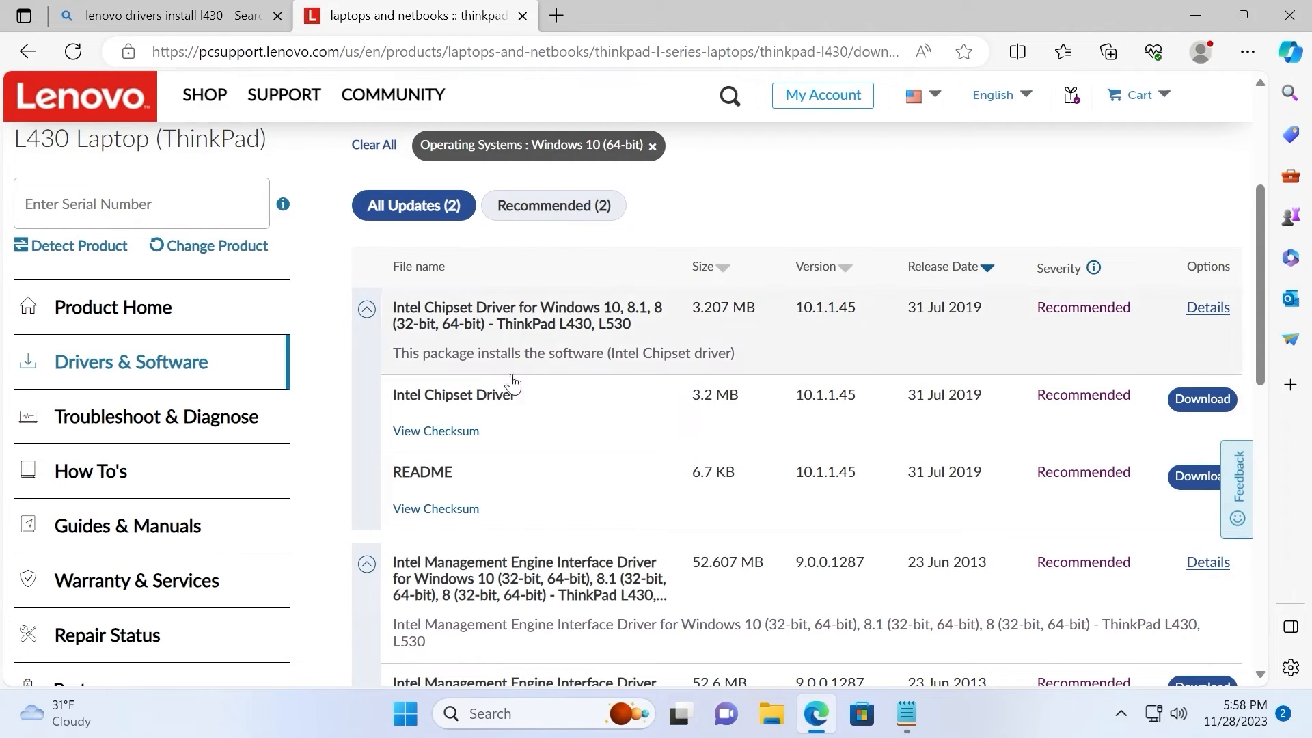
mouse_move(557, 411)
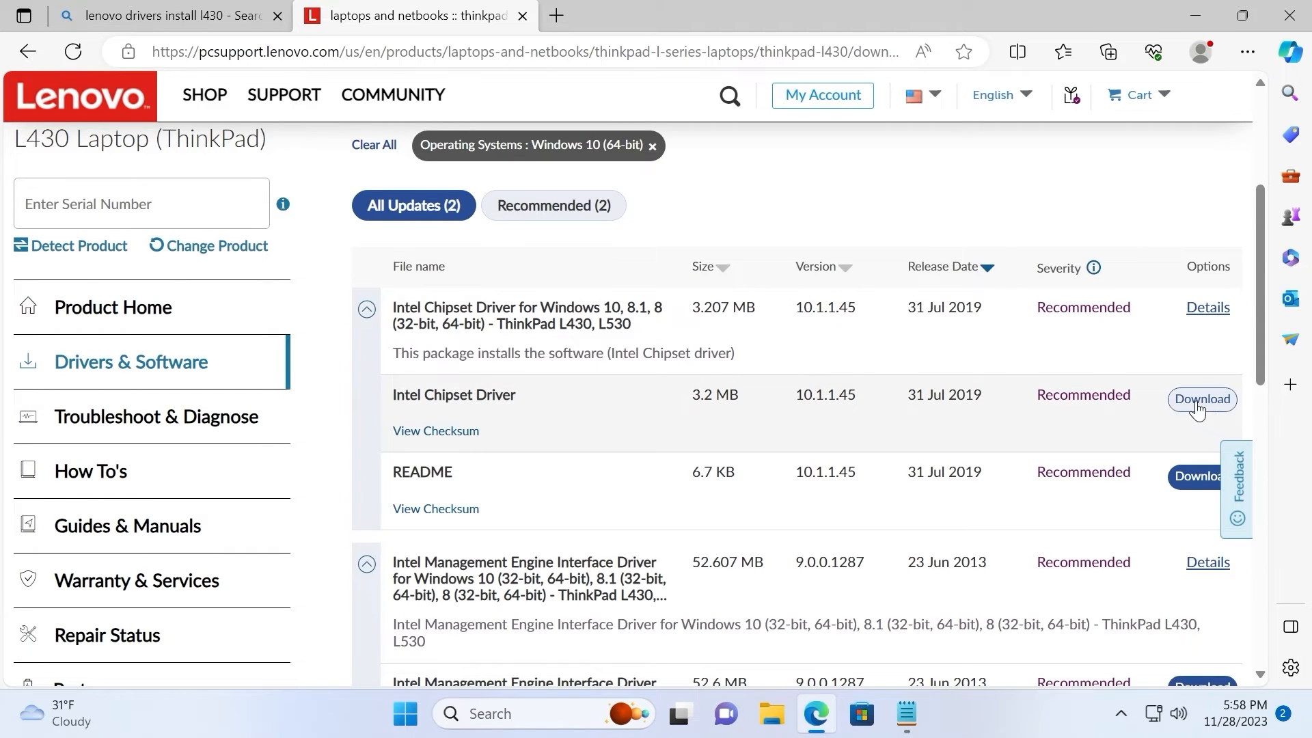
click(1202, 399)
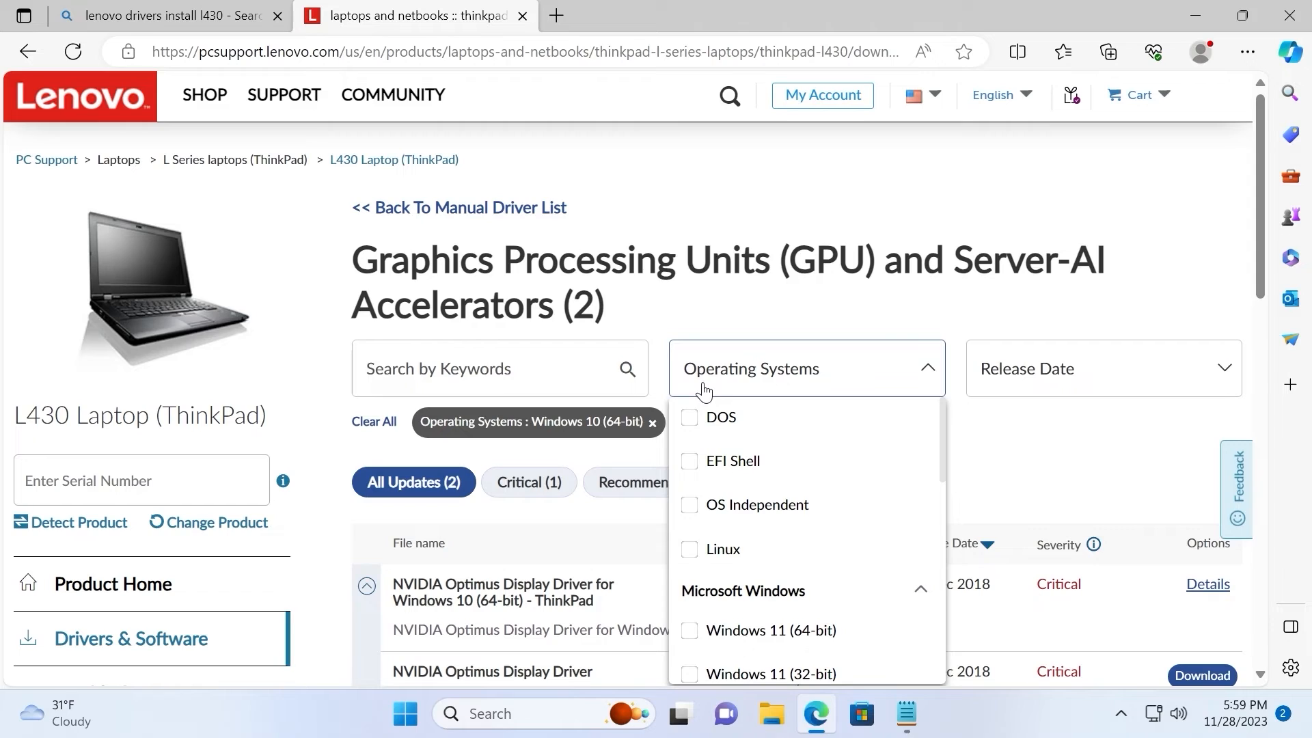
mouse_move(705, 385)
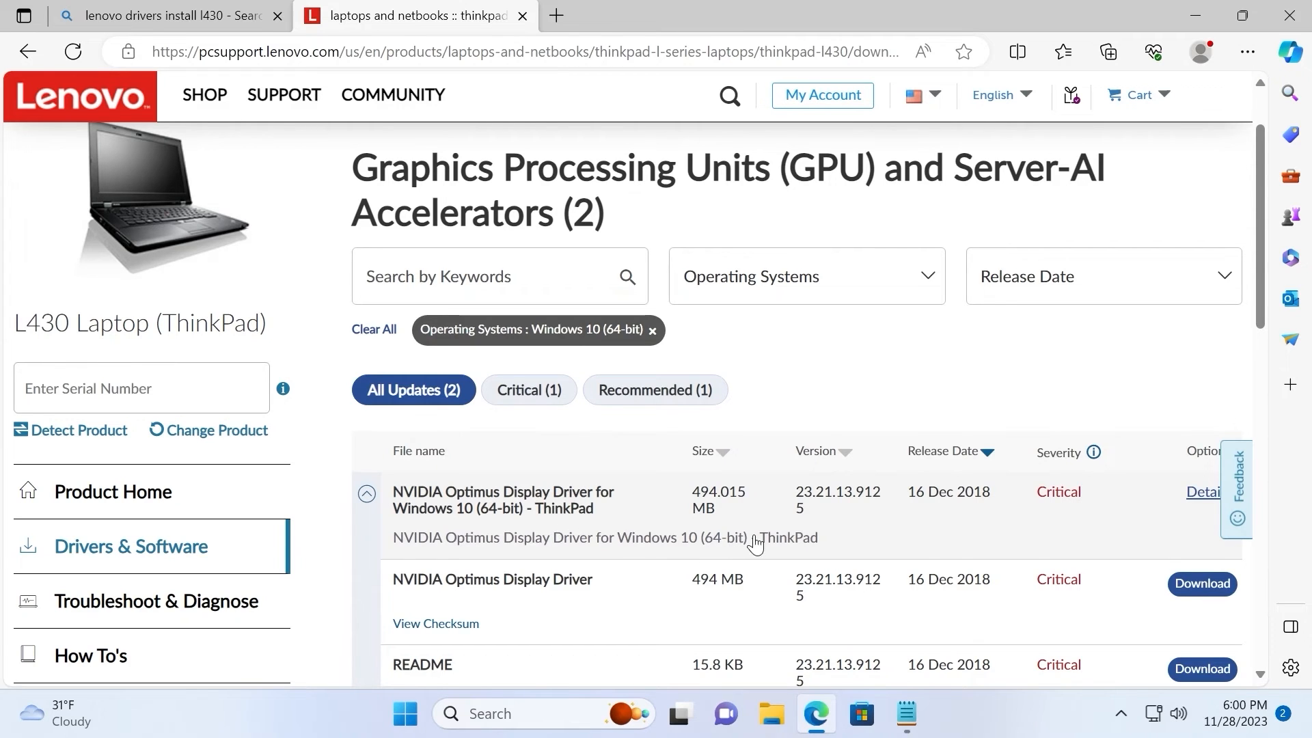
Download the NVIDIA Optimus Display Driver from the Graphics Processing Units list.
click(1108, 52)
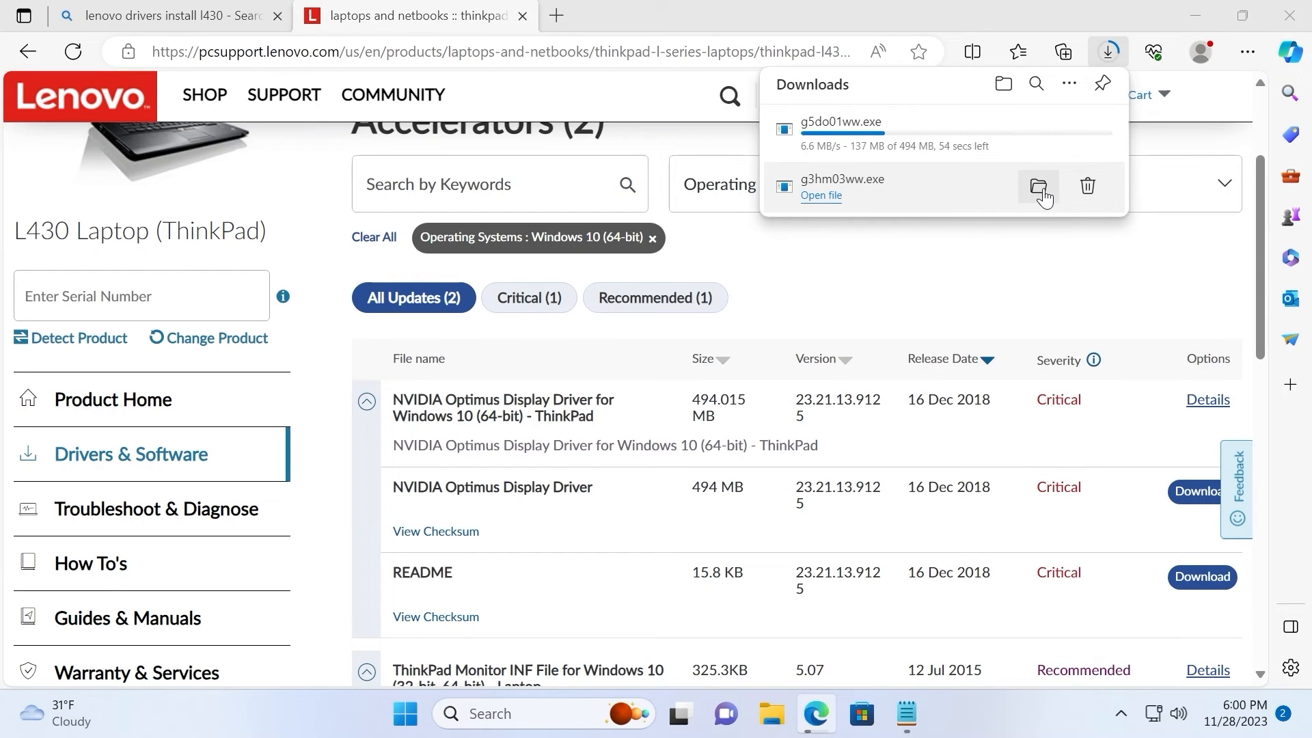
click(1038, 186)
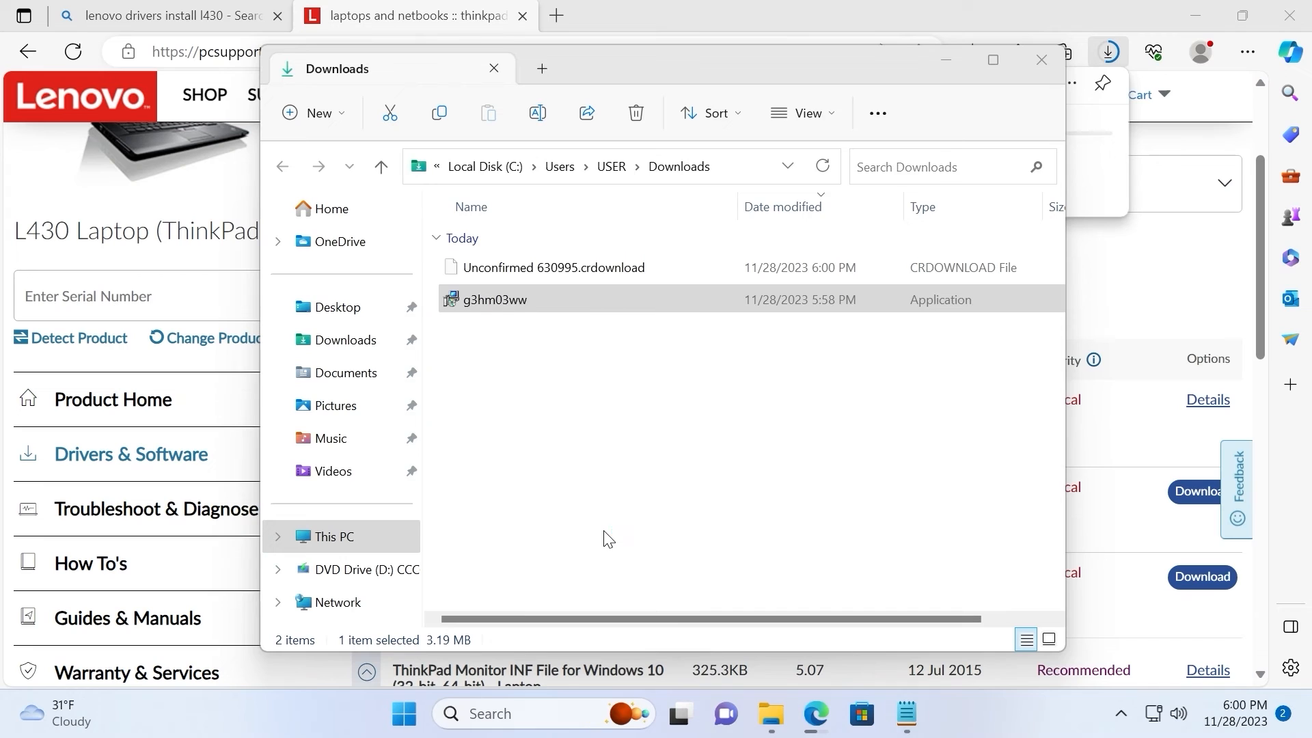
double_click(493, 300)
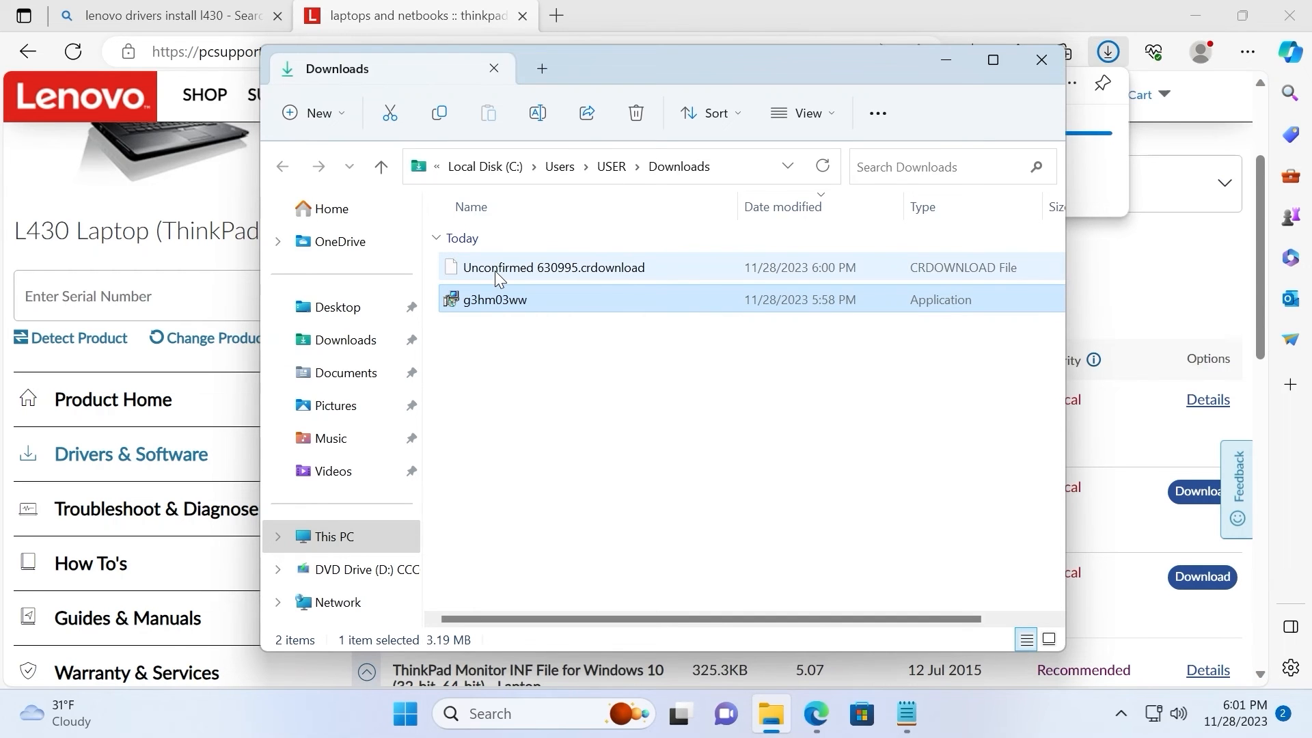
click(1041, 59)
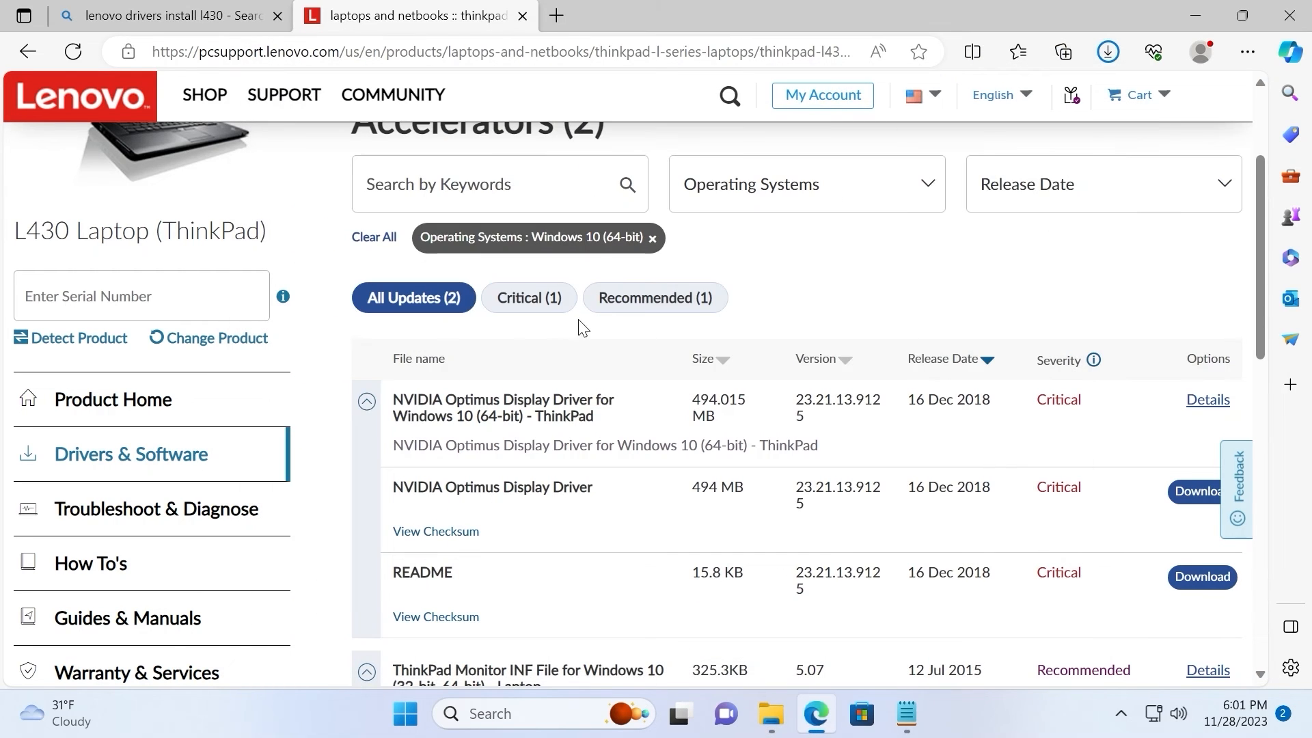
Scroll through the L430 category overview showing 37 Windows 10 (64-bit) results.
scroll(up, 3)
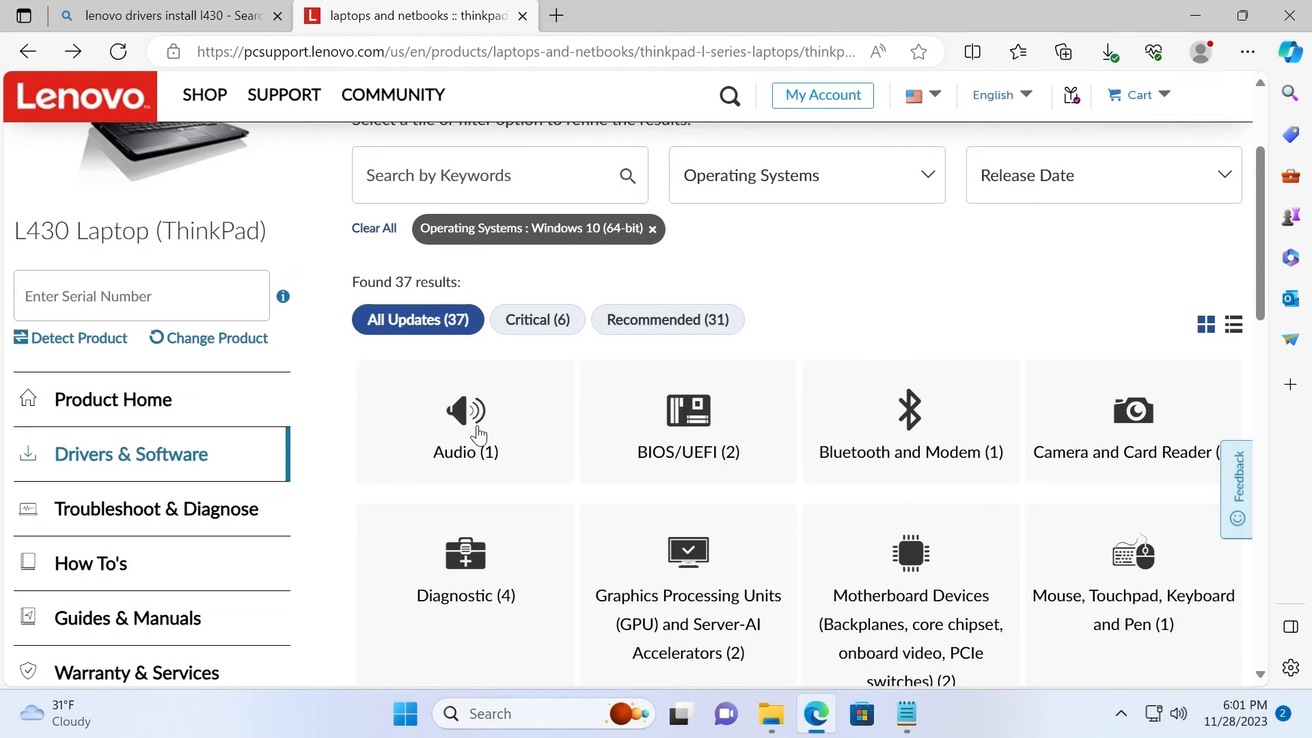
mouse_move(700, 495)
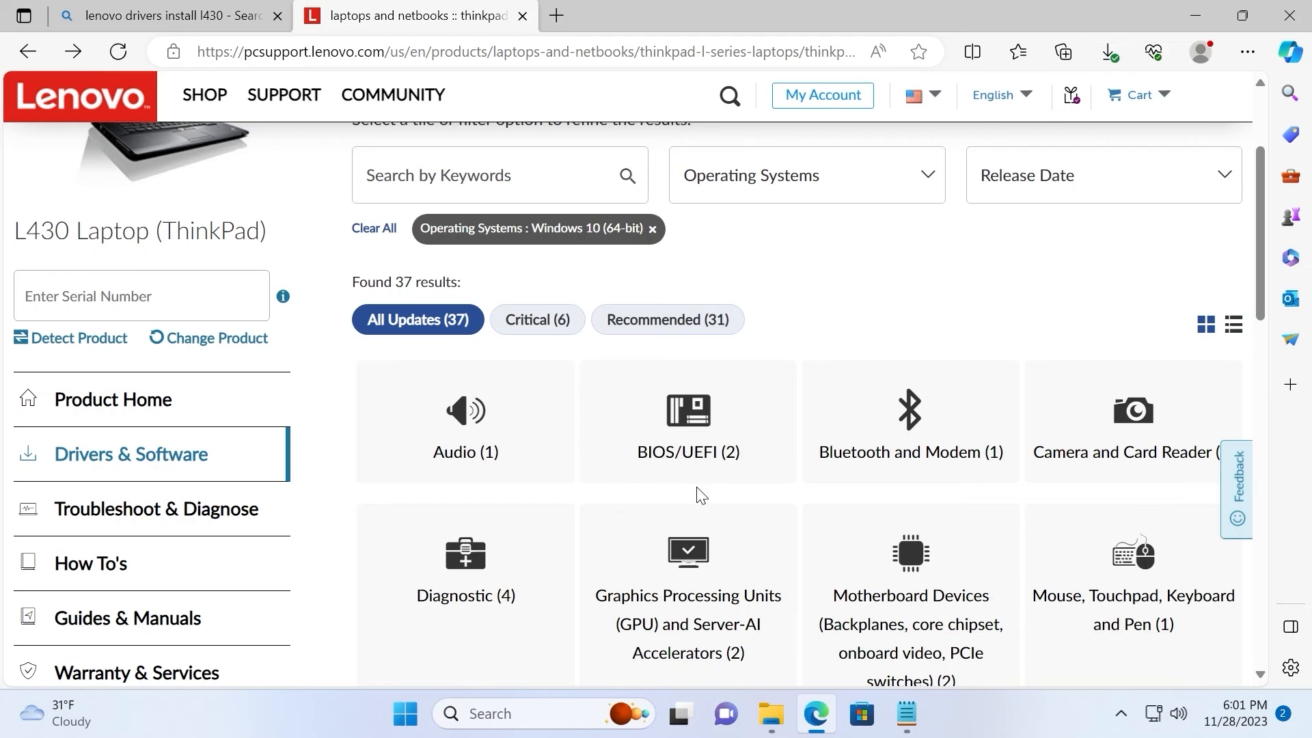
mouse_move(712, 449)
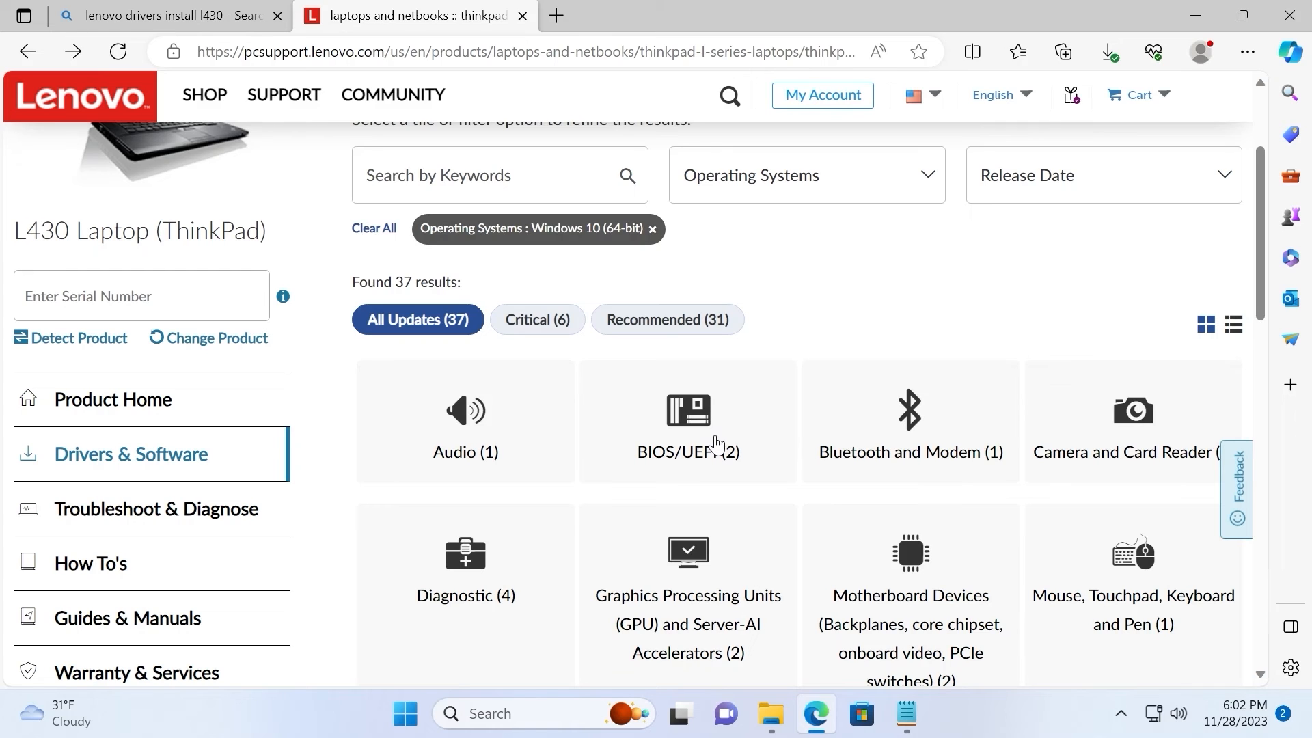
mouse_move(907, 393)
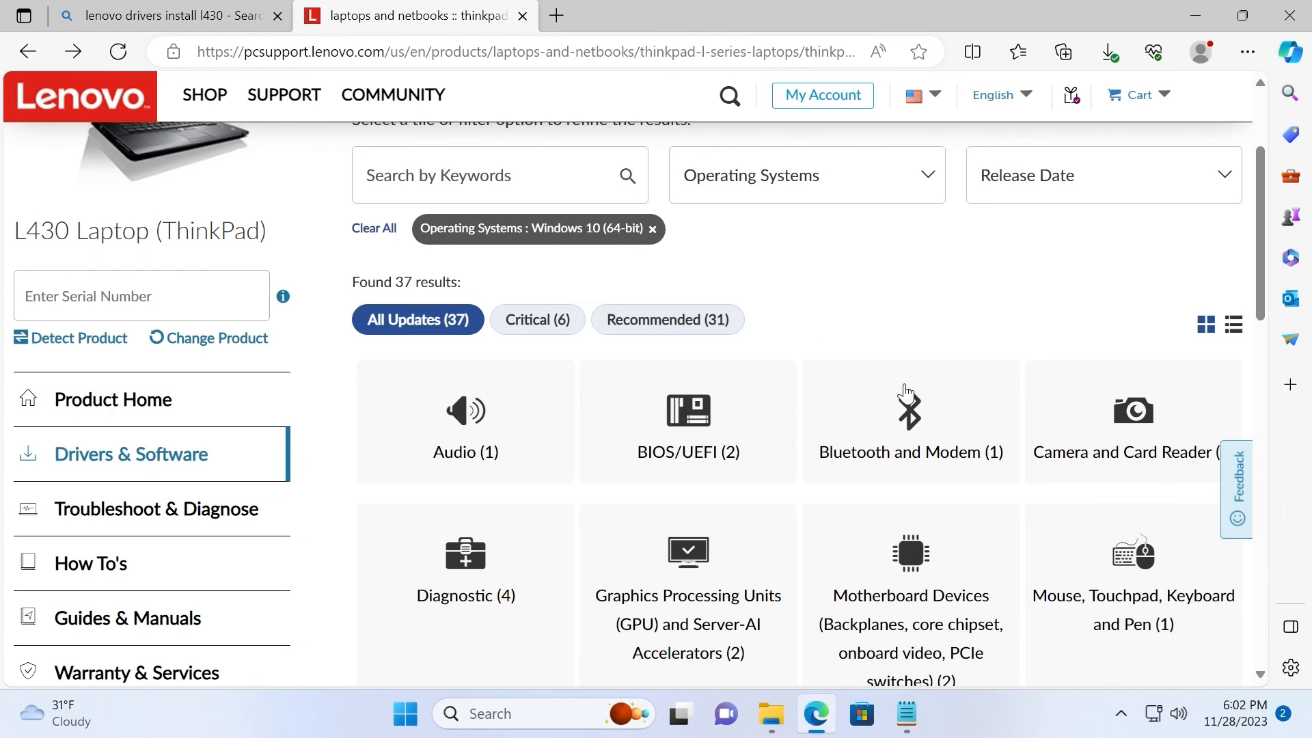
scroll(down, 3)
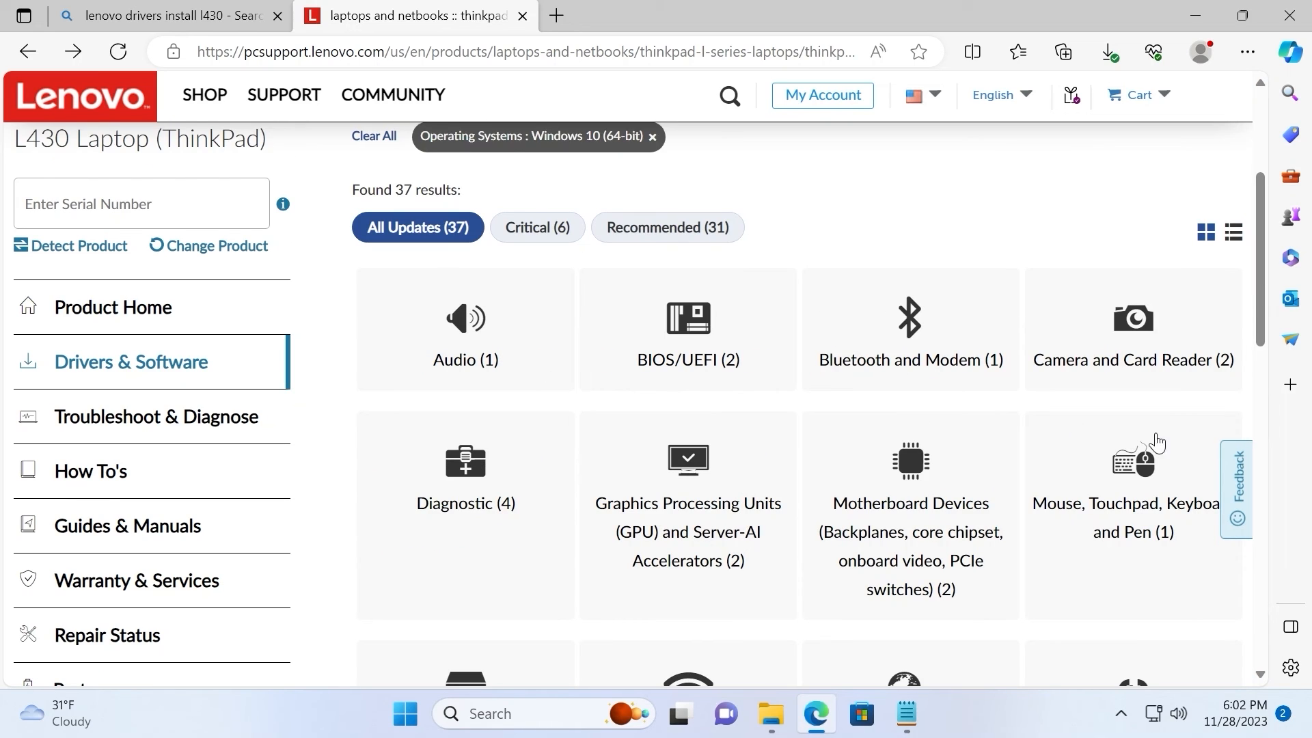
mouse_move(714, 365)
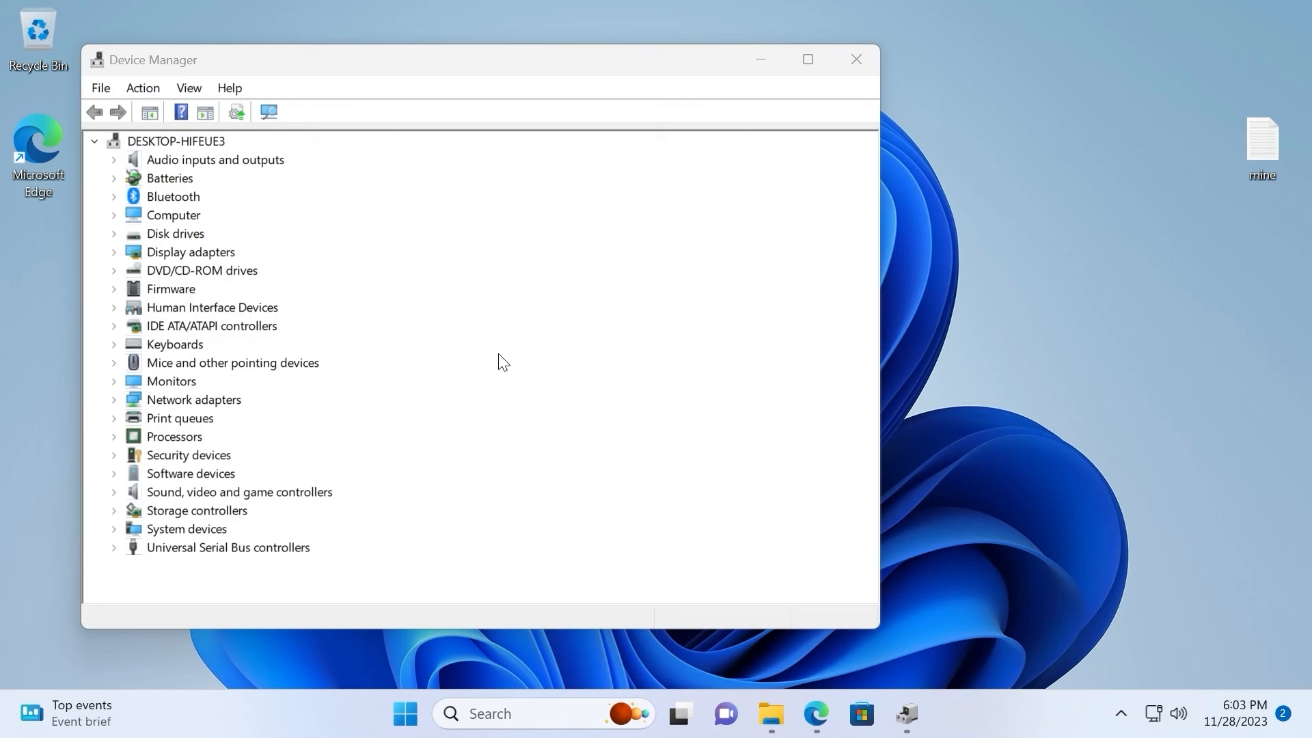
mouse_move(921, 293)
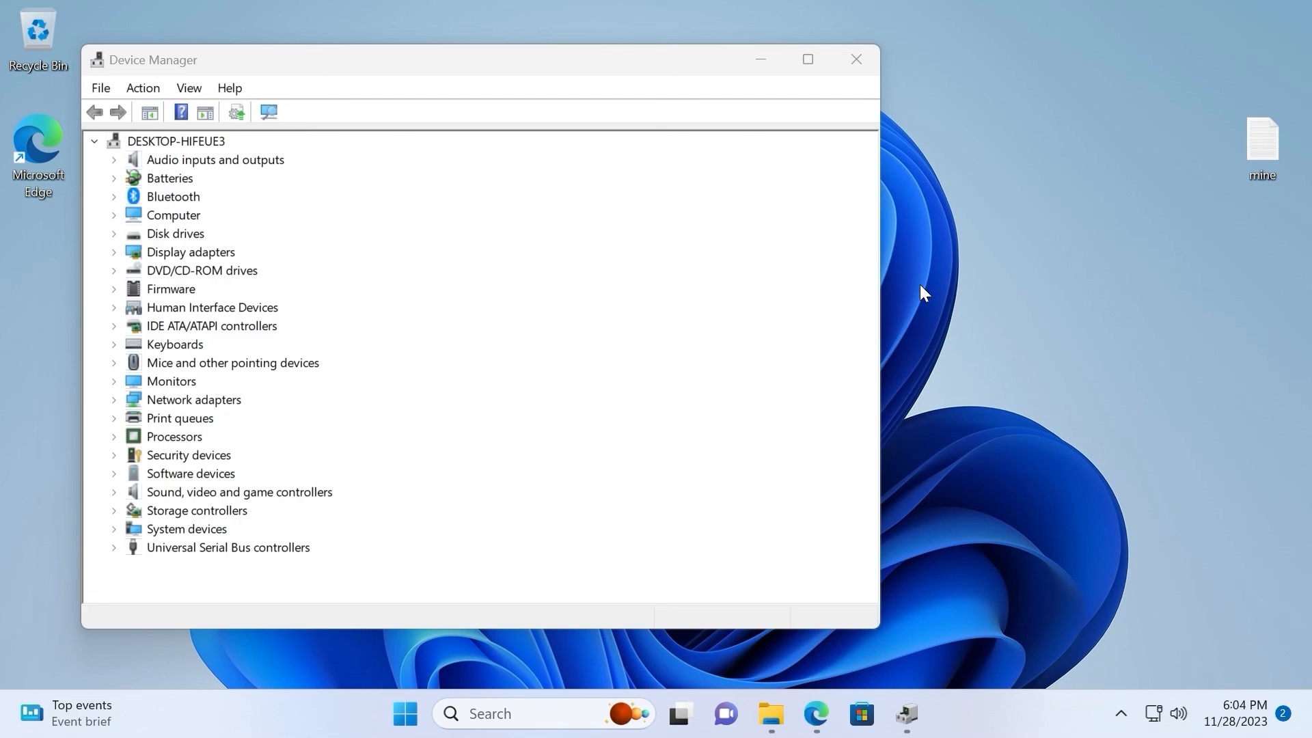